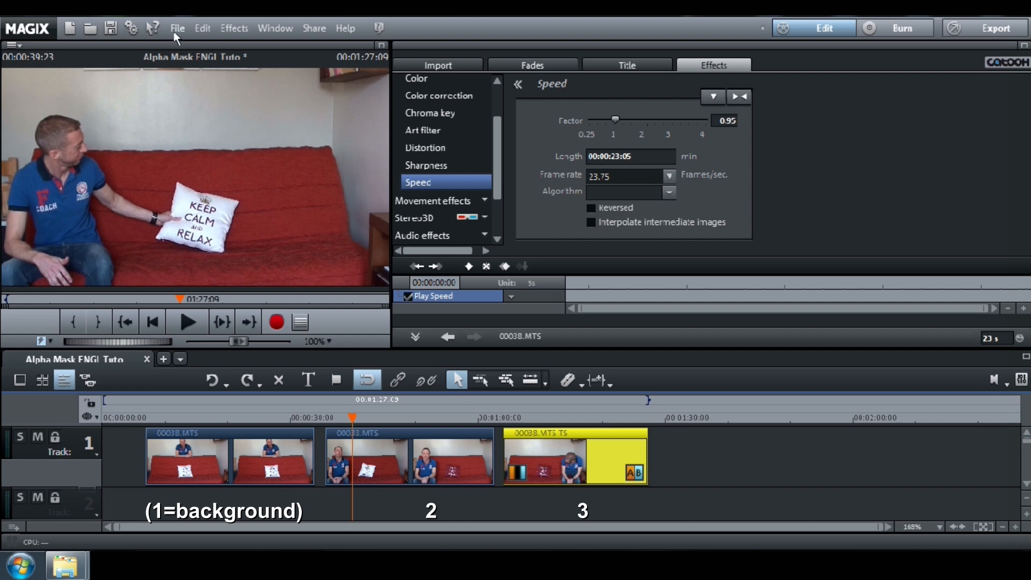
Export the first clip's white-cushion frame as a JPEG still named MASK A.
click(181, 28)
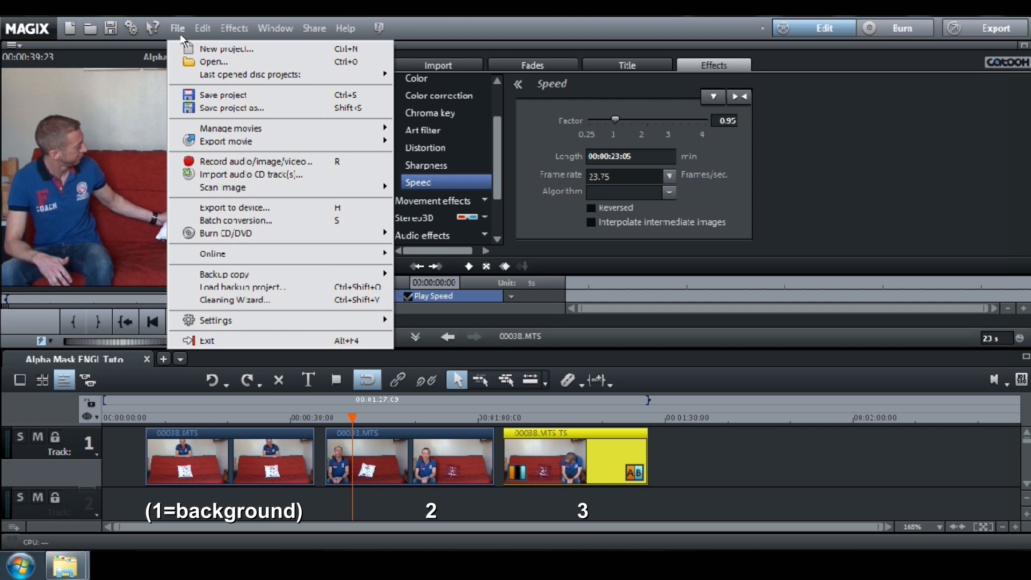
mouse_move(281, 142)
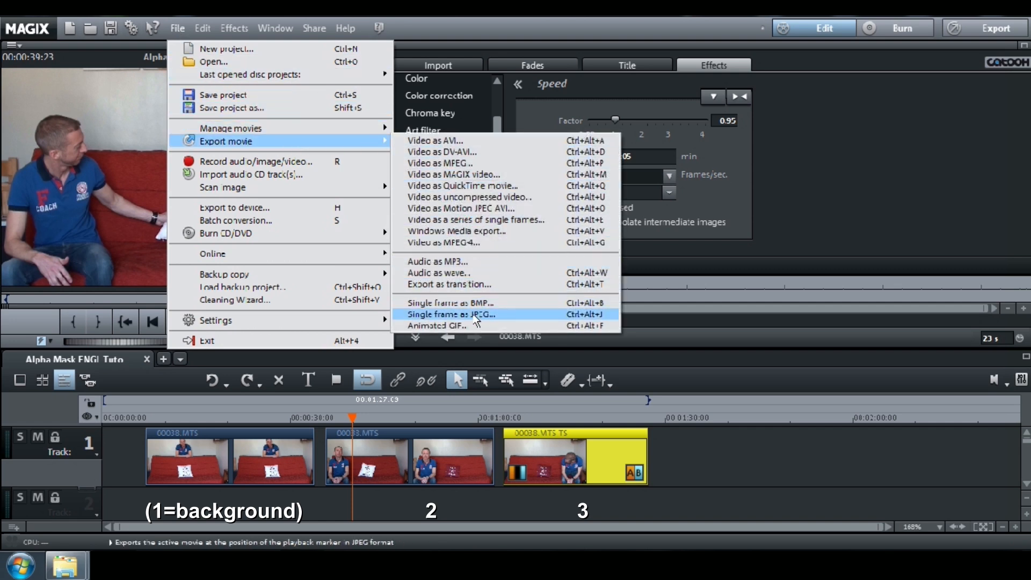
mouse_move(515, 318)
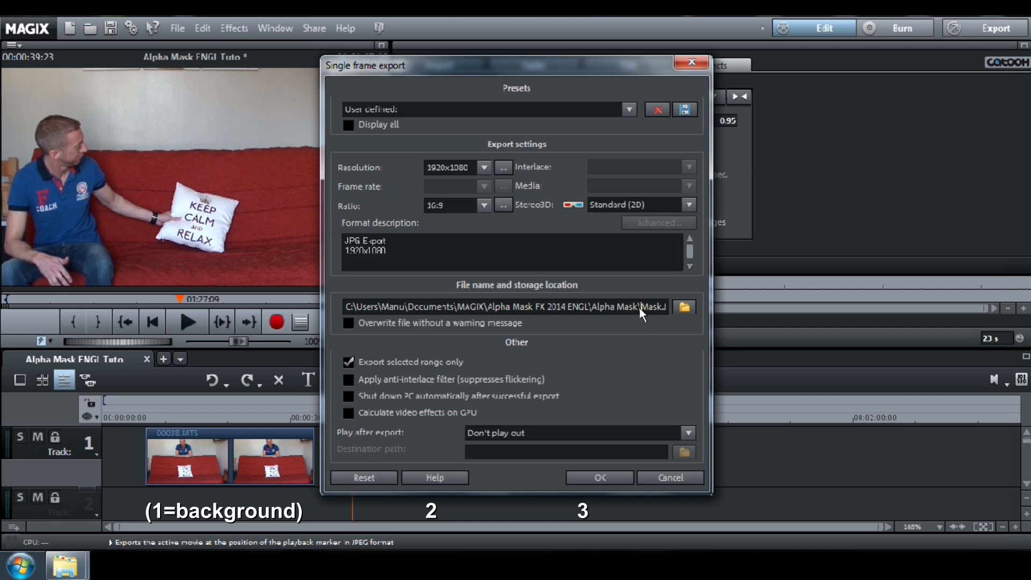
double_click(650, 307)
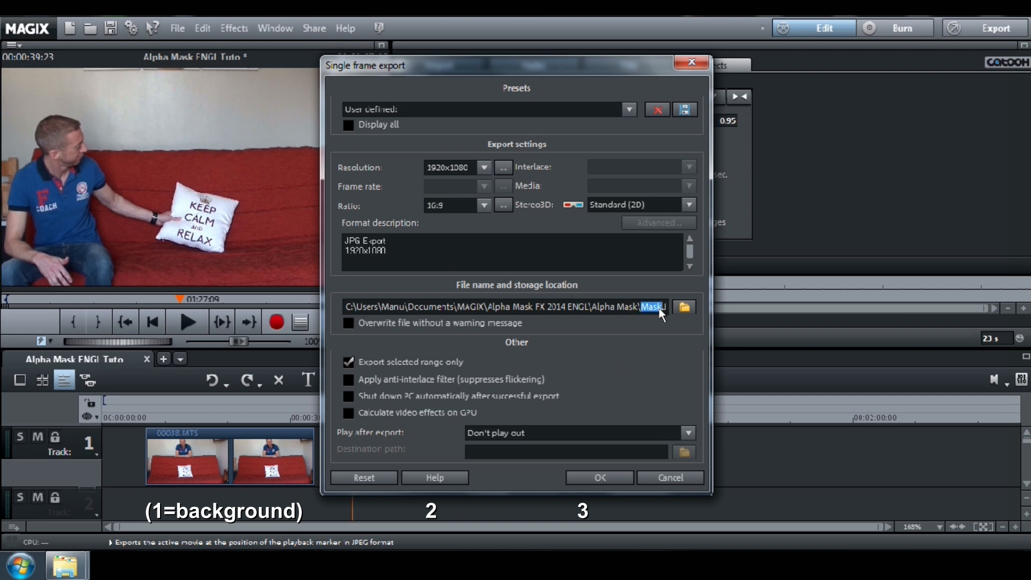
mouse_move(668, 341)
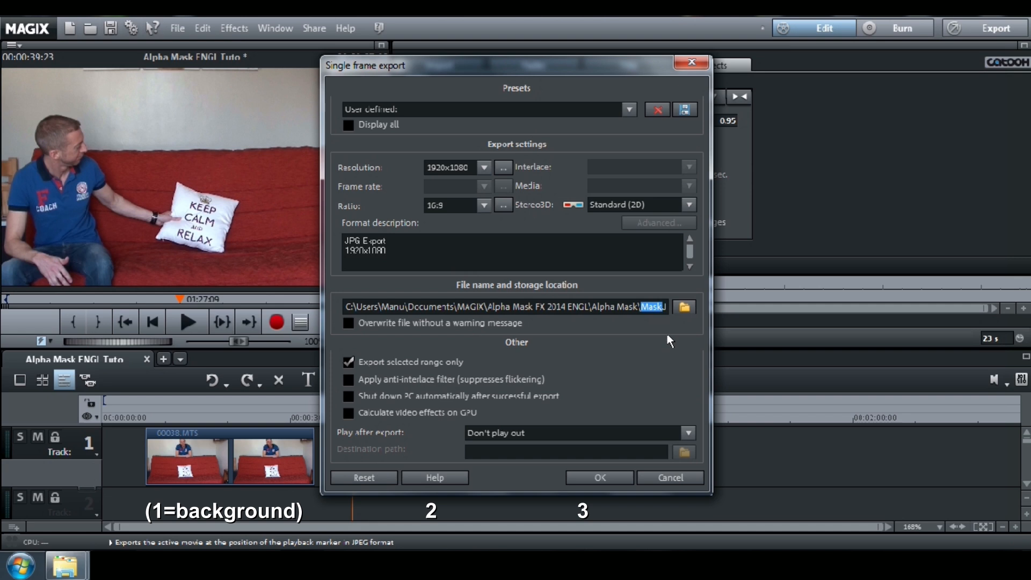
text(MASK A)
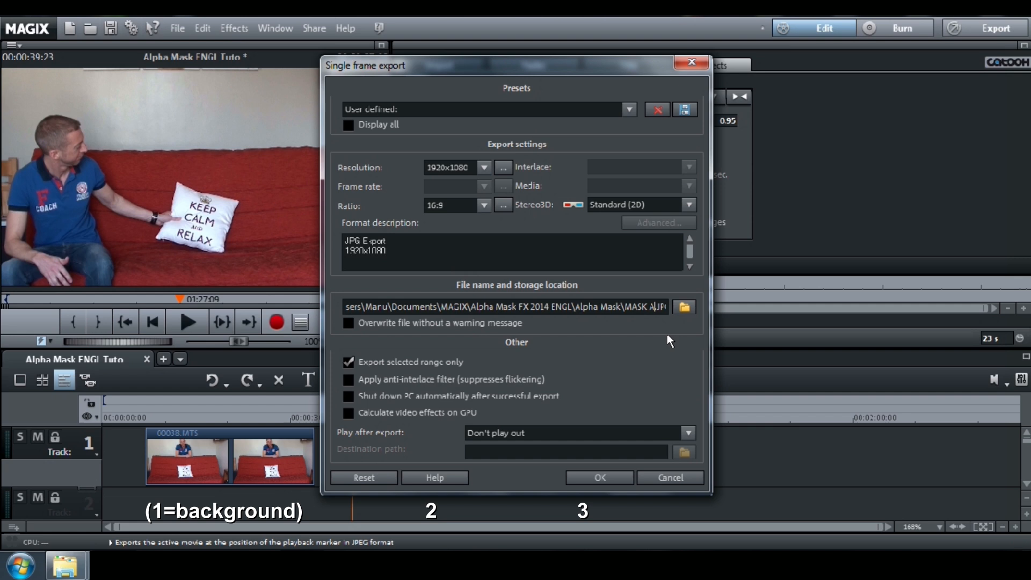
mouse_move(608, 483)
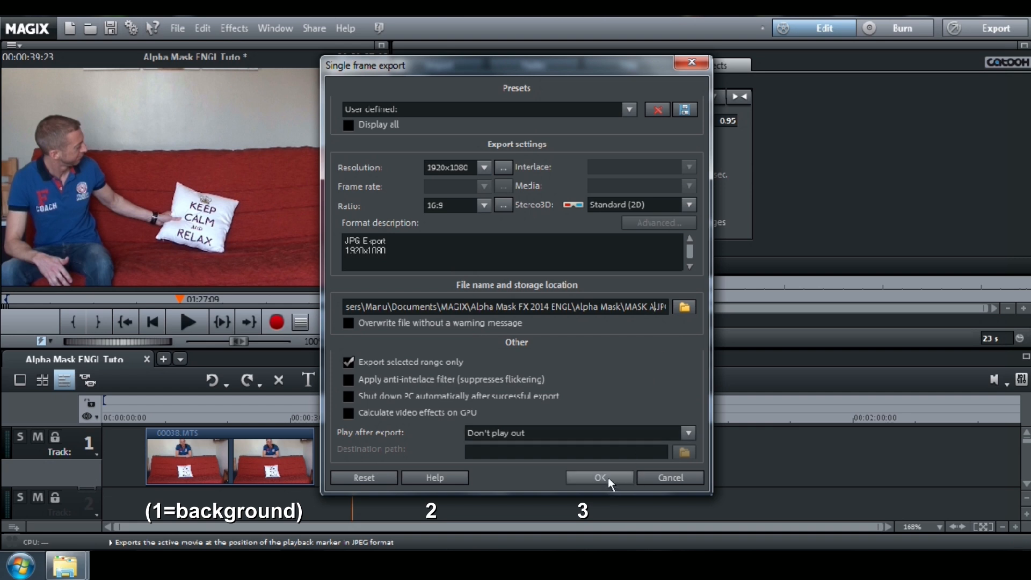
click(599, 477)
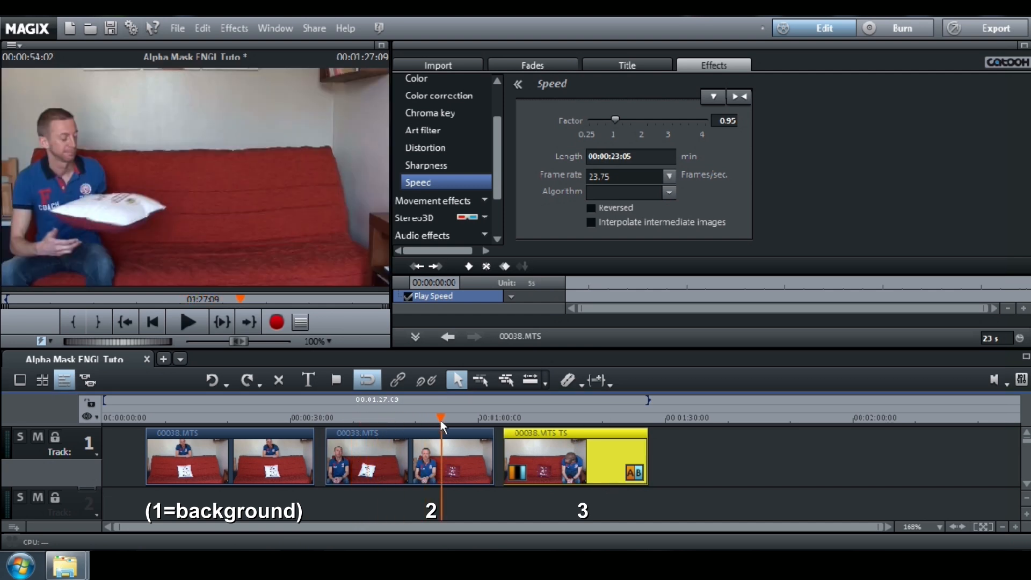
Move the playhead to the second clip and export that frame as JPEG 'MASK B'.
click(505, 418)
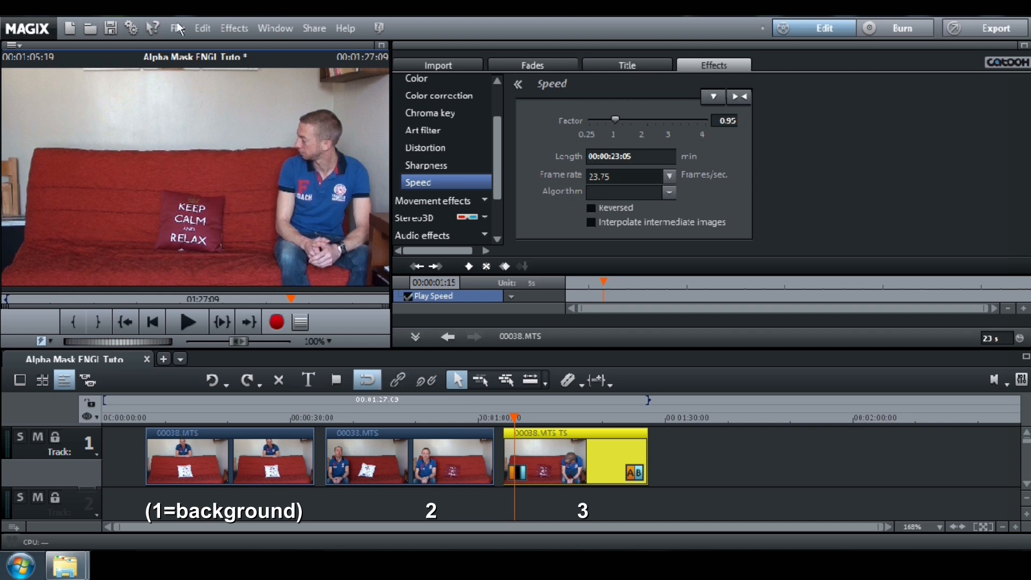
click(177, 29)
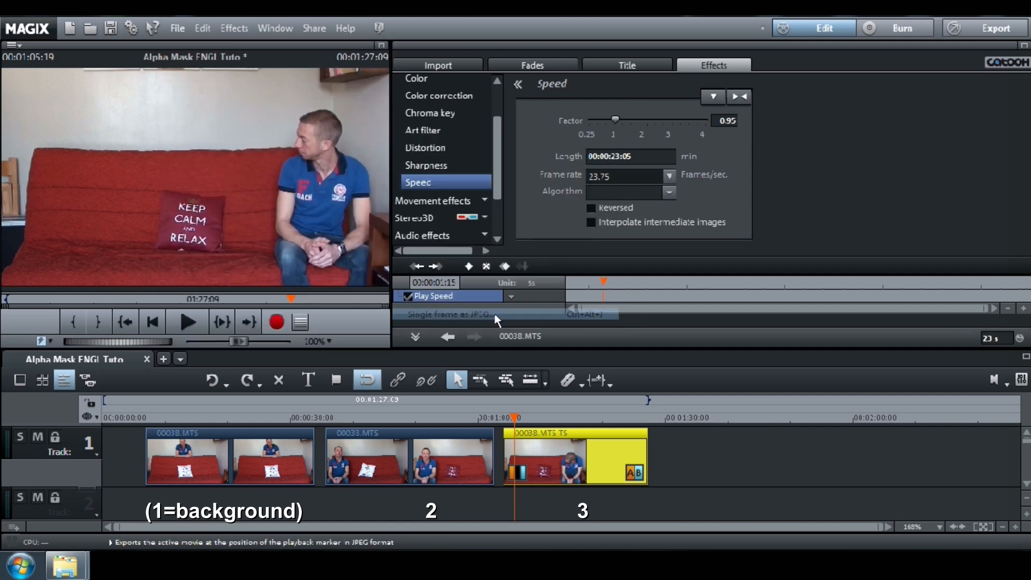
click(447, 314)
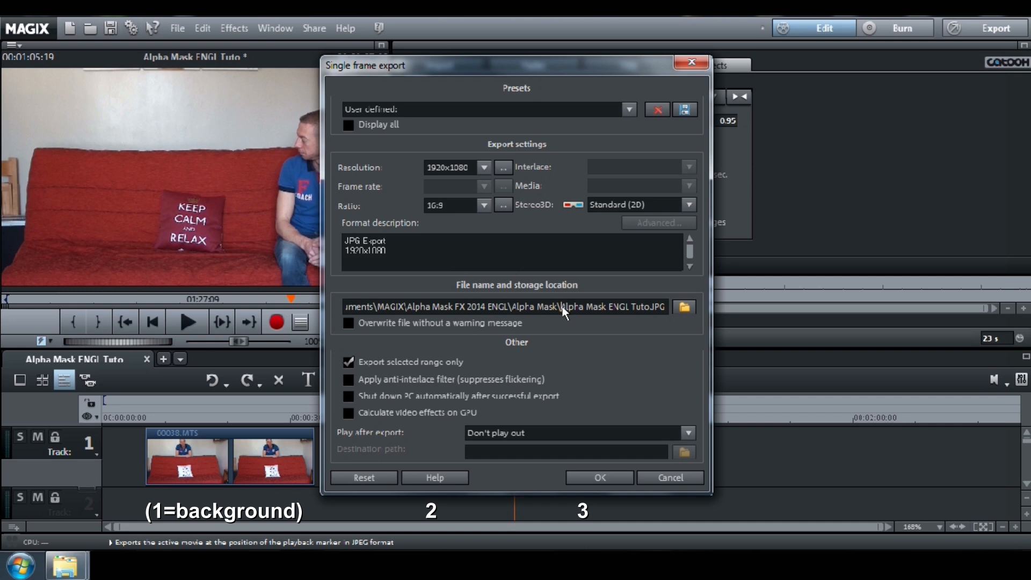
double_click(609, 306)
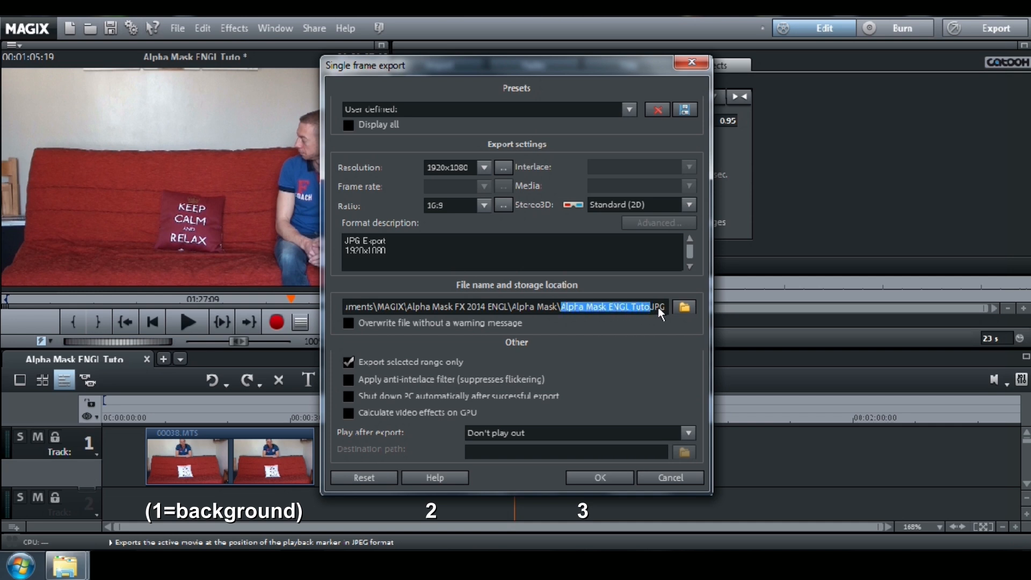
text(M)
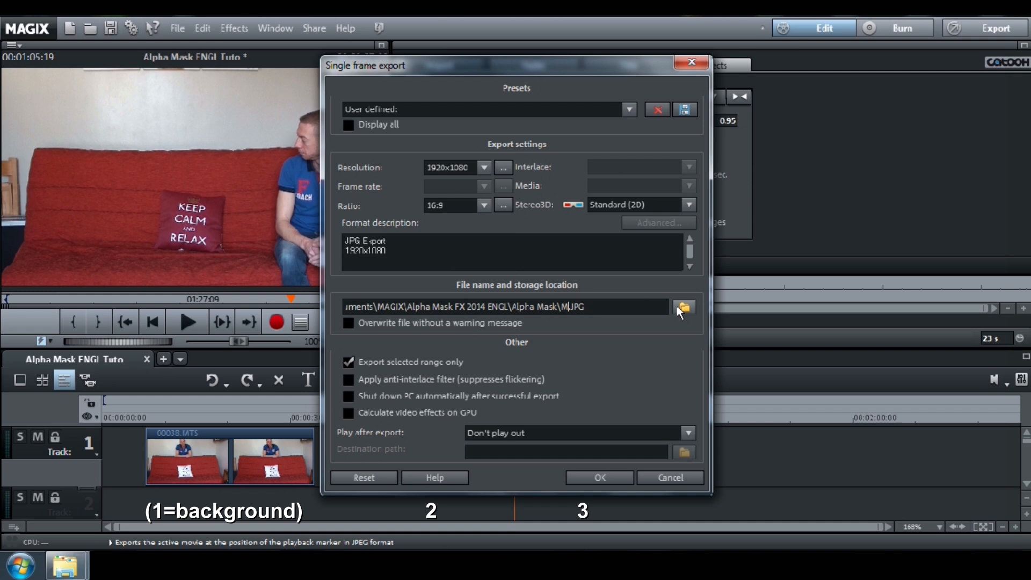
text(MASK B)
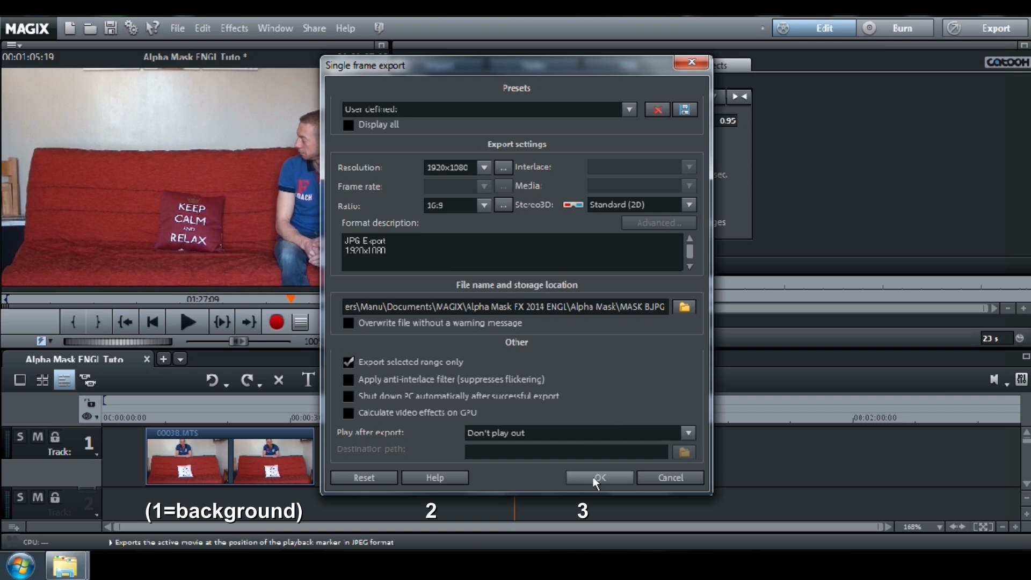
click(599, 477)
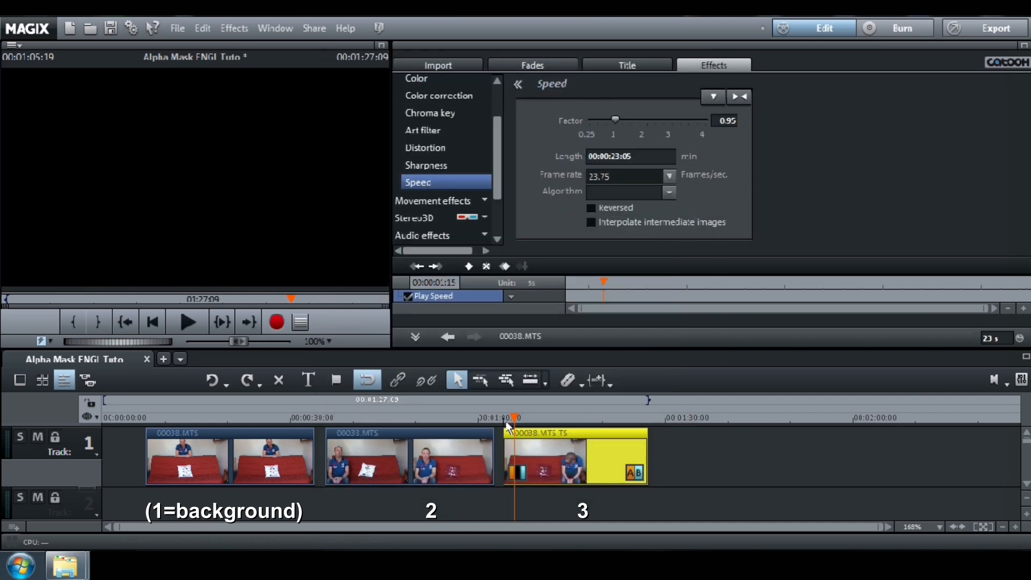
Move the playhead into the third clip and export its frame as JPEG 'MASK C'.
click(536, 419)
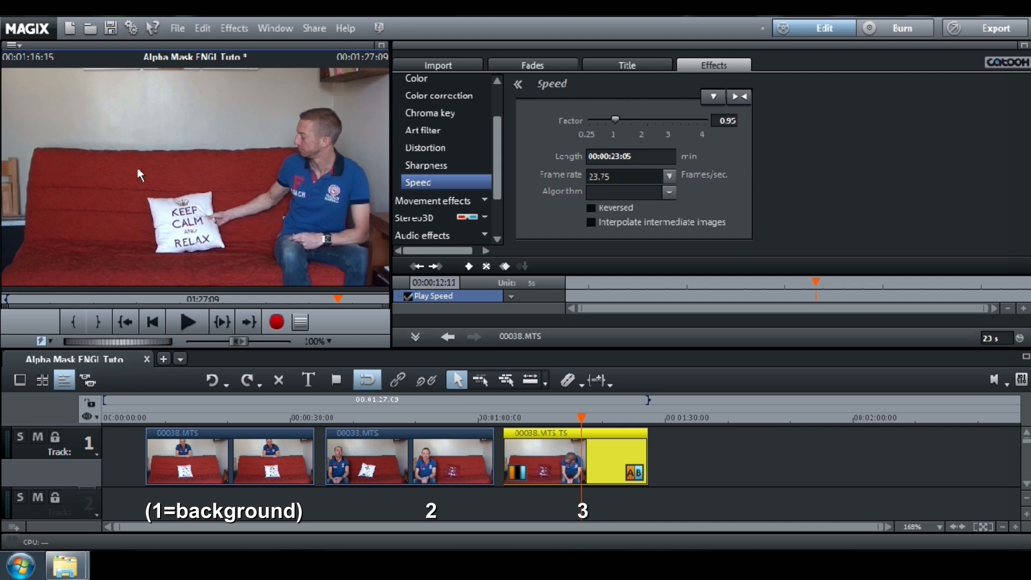
click(177, 28)
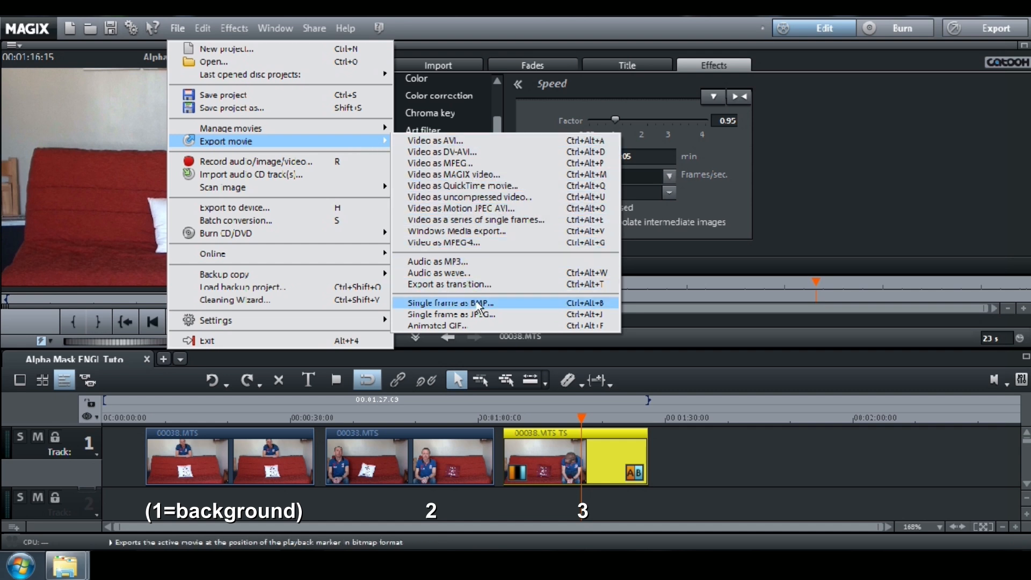
click(448, 314)
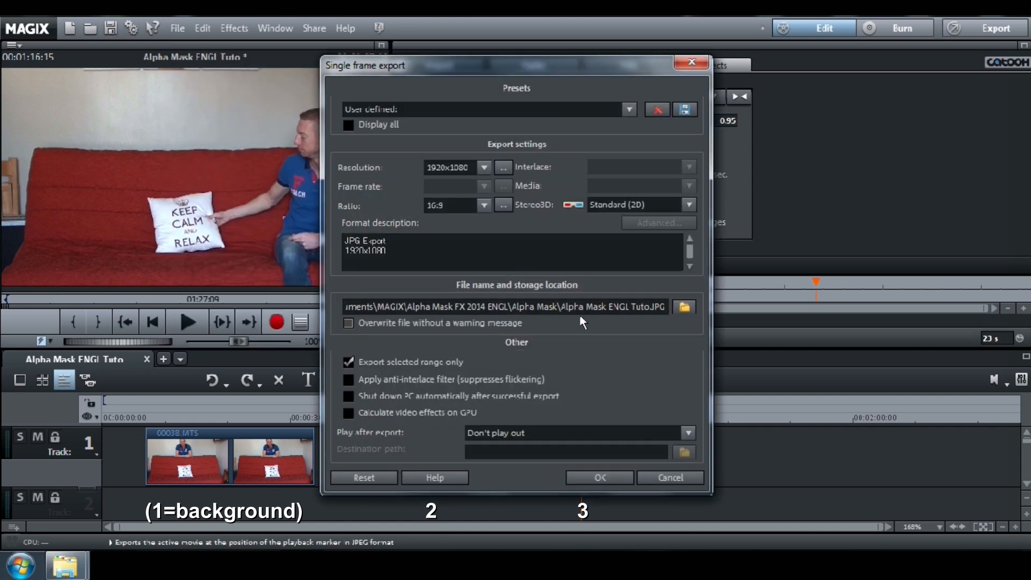
double_click(603, 307)
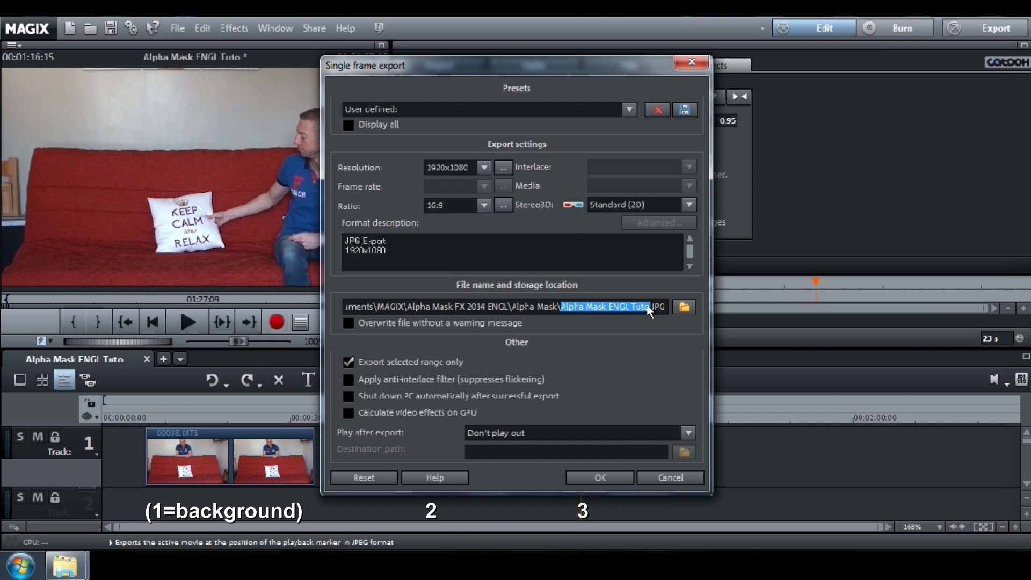
text(Manu\Doc)
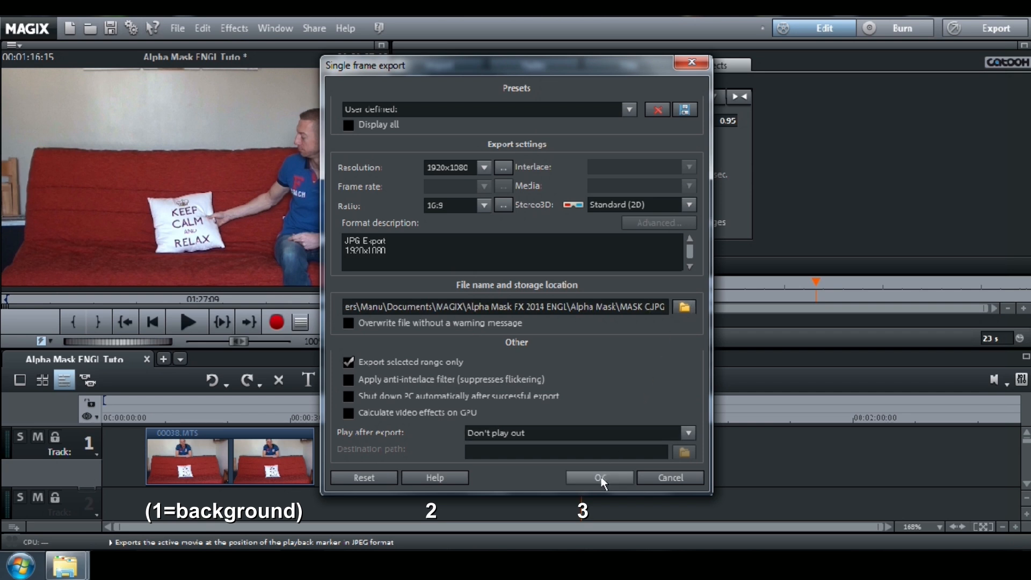
click(599, 477)
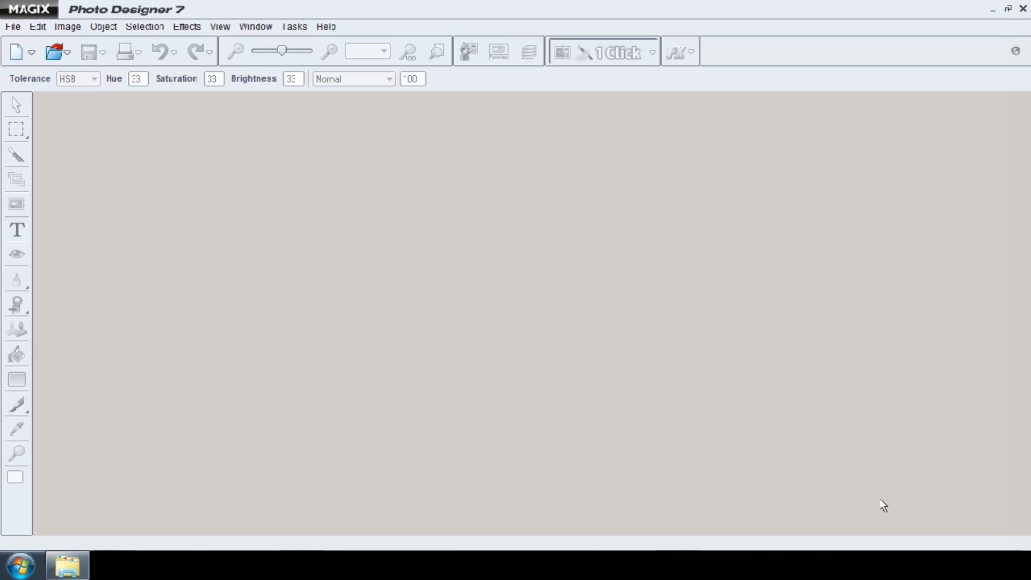
mouse_move(761, 485)
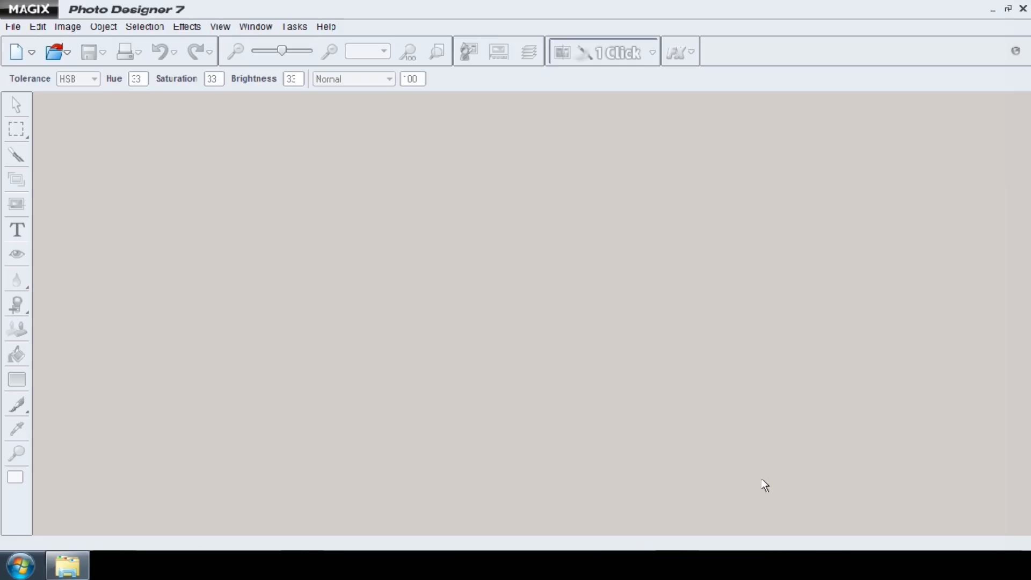
Open the Alpha Mask folder from the taskbar and pick the MASK A still.
click(65, 565)
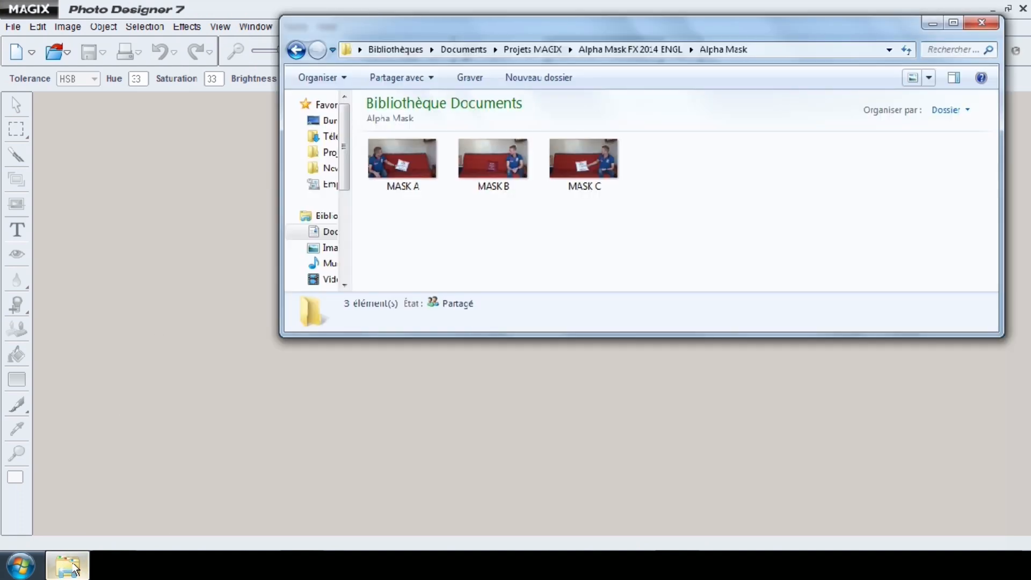
click(401, 161)
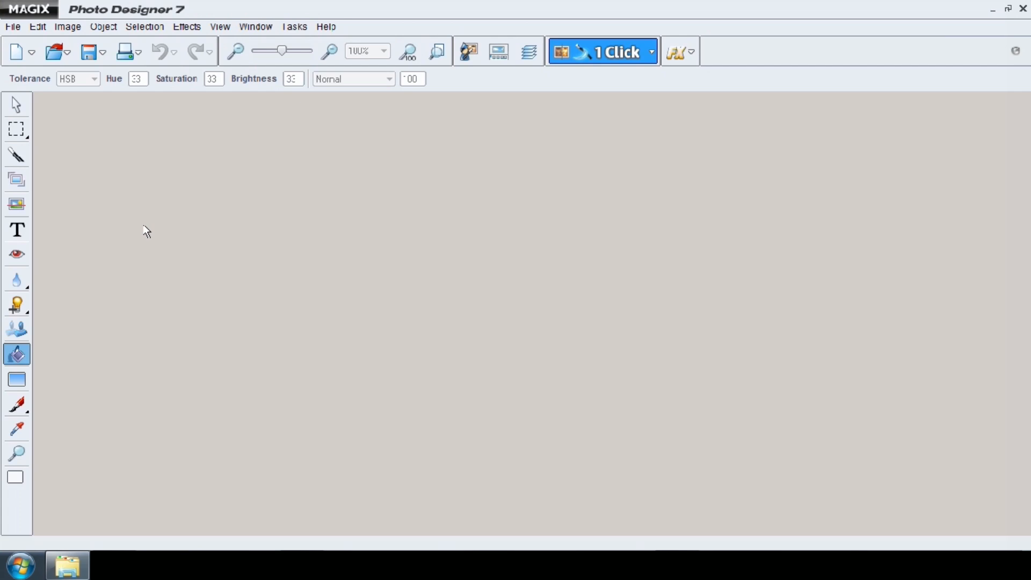
Choose the polygon lasso and trace around the man and pillow on the left.
click(54, 49)
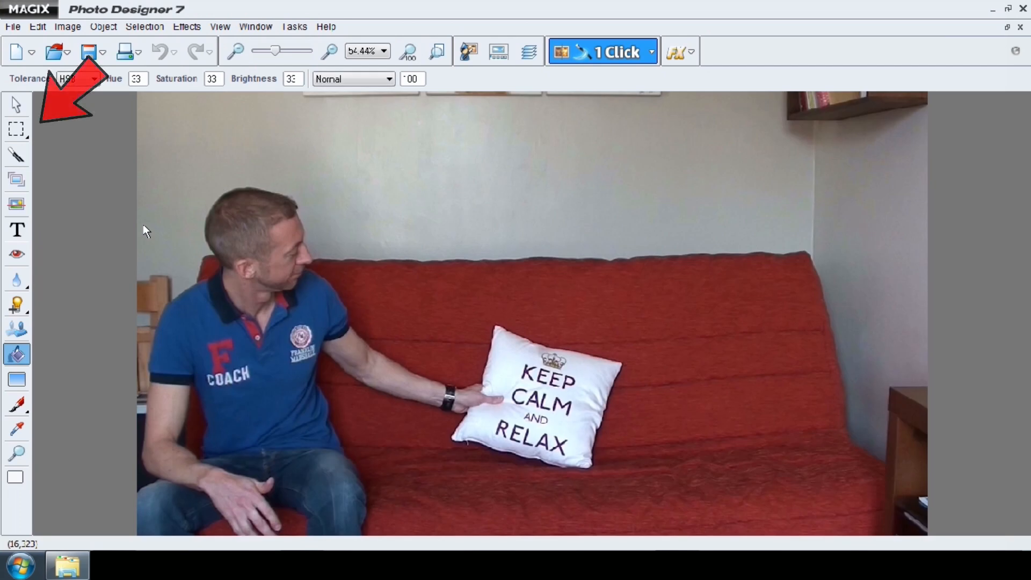
click(13, 129)
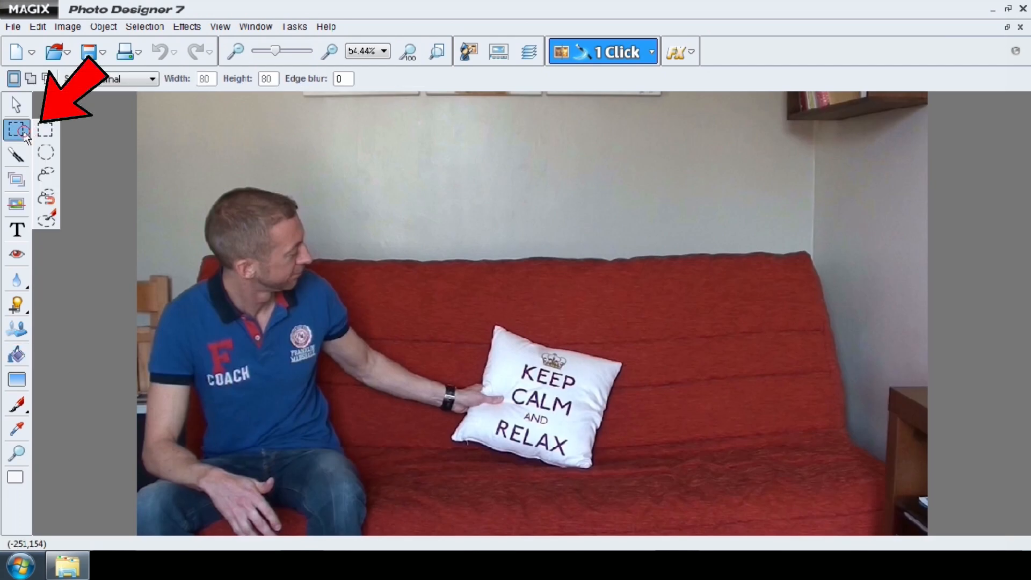
click(47, 172)
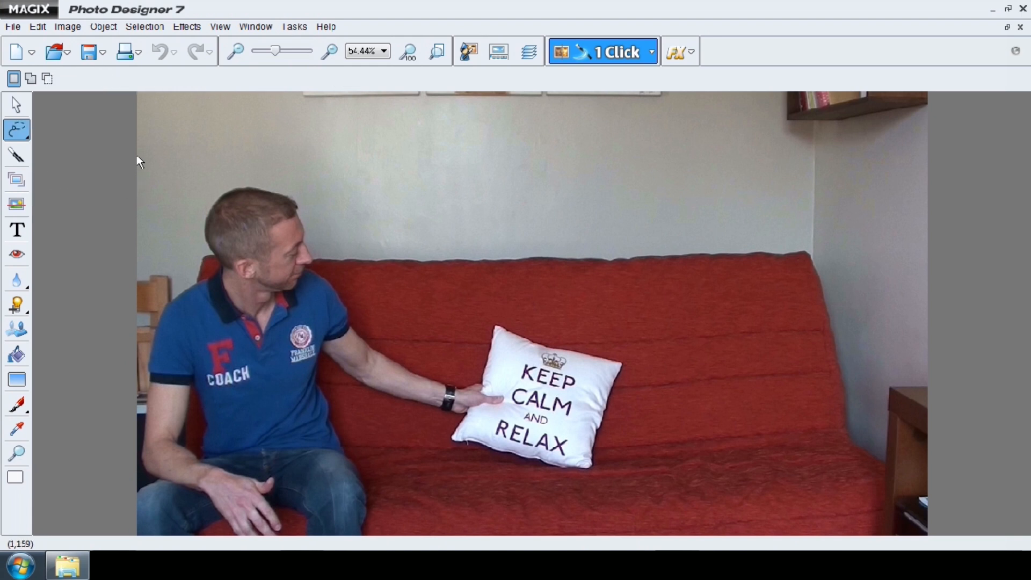
mouse_move(138, 151)
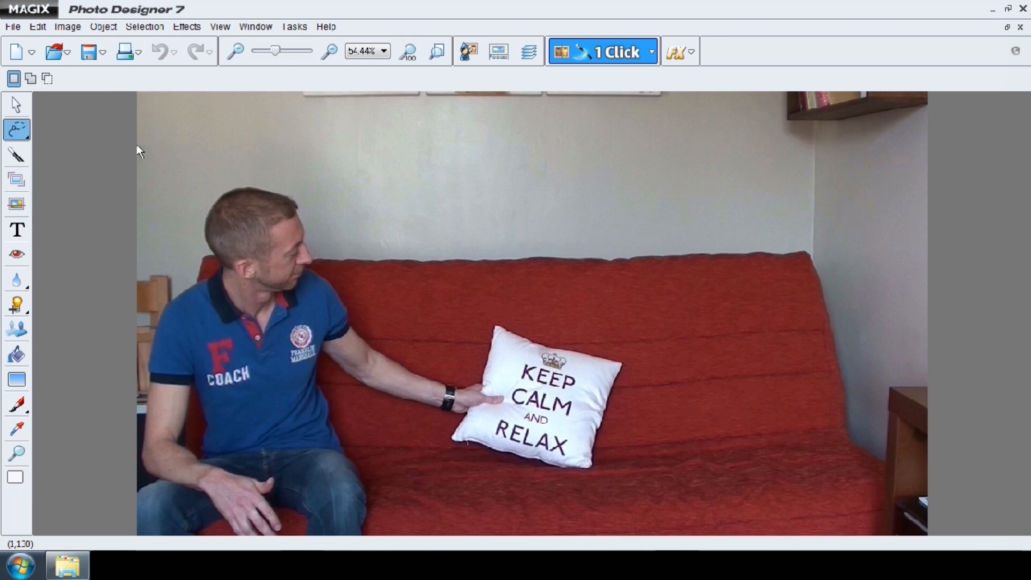
drag(138, 148, 341, 183)
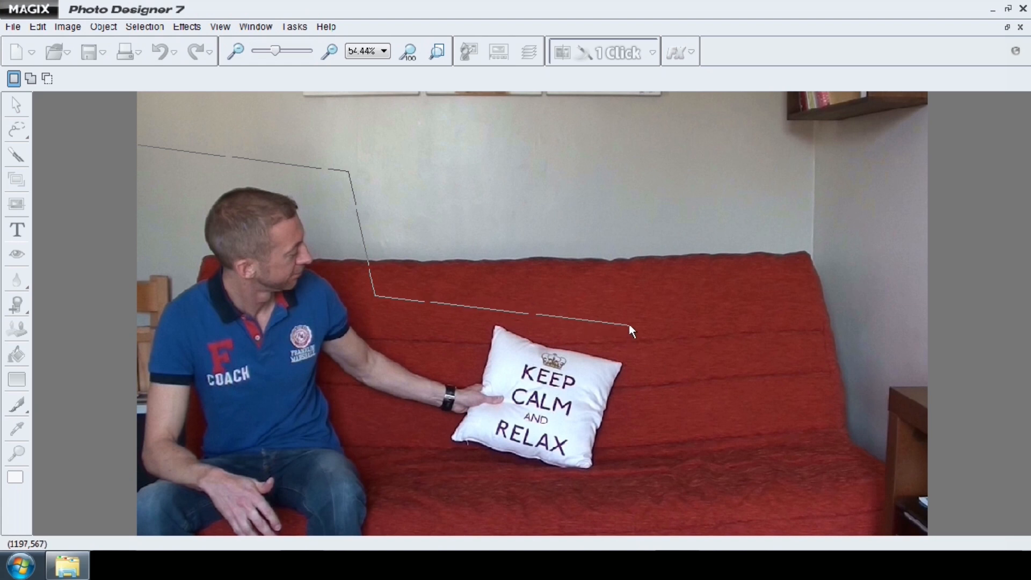
click(647, 480)
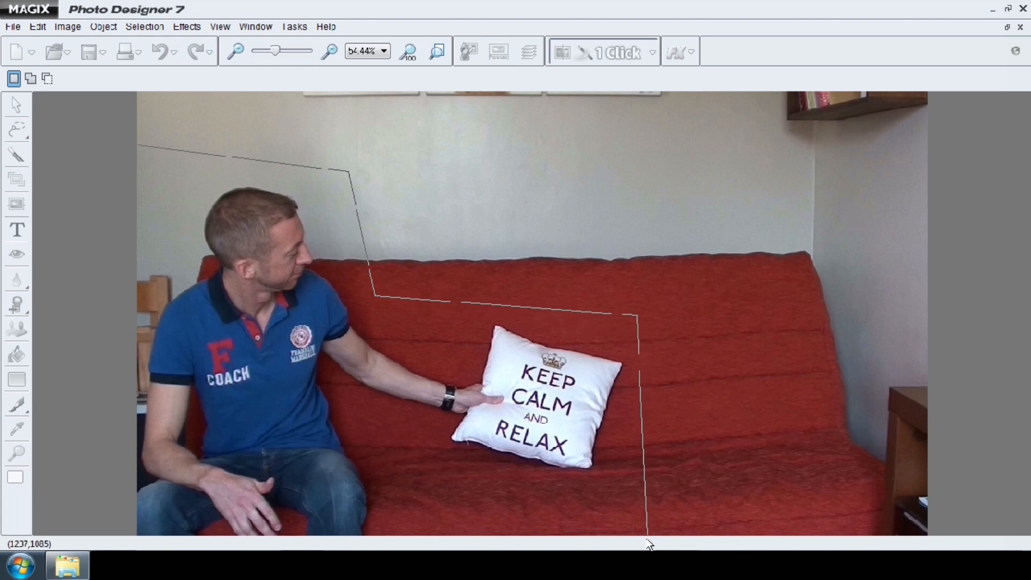
mouse_move(116, 445)
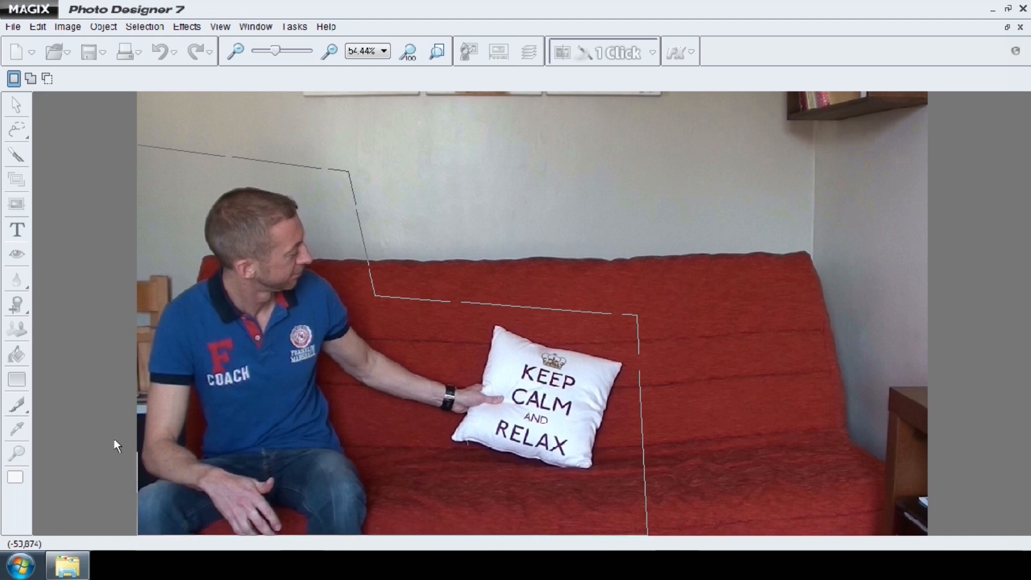
mouse_move(134, 162)
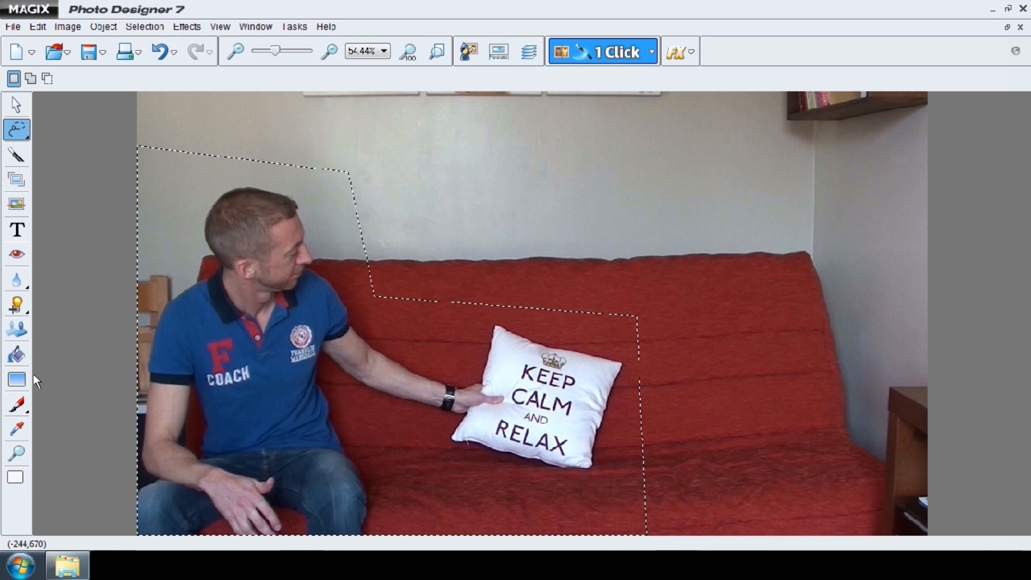
mouse_move(14, 351)
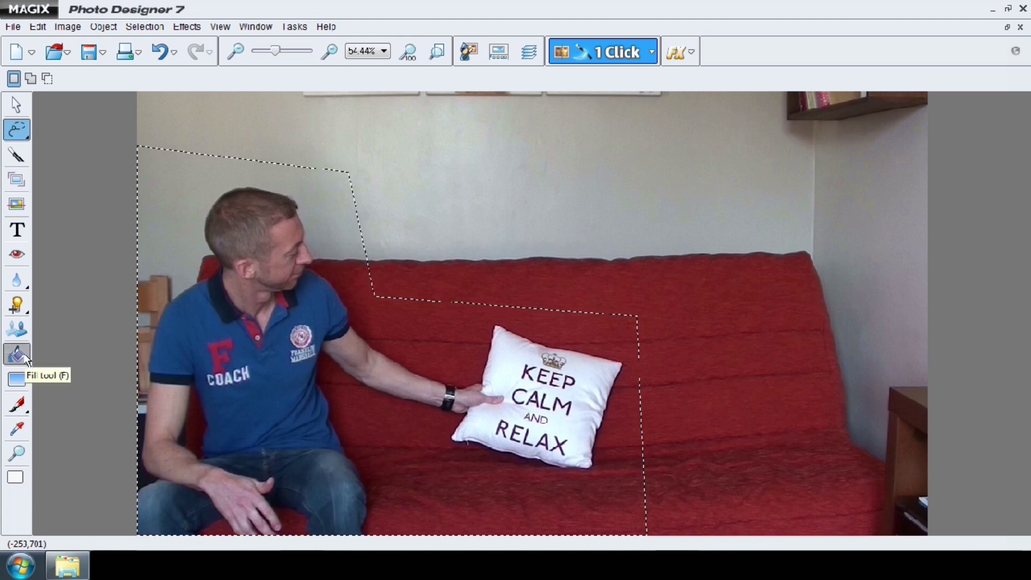
Fill the outlined man-and-pillow area with white using the Fill tool.
click(15, 352)
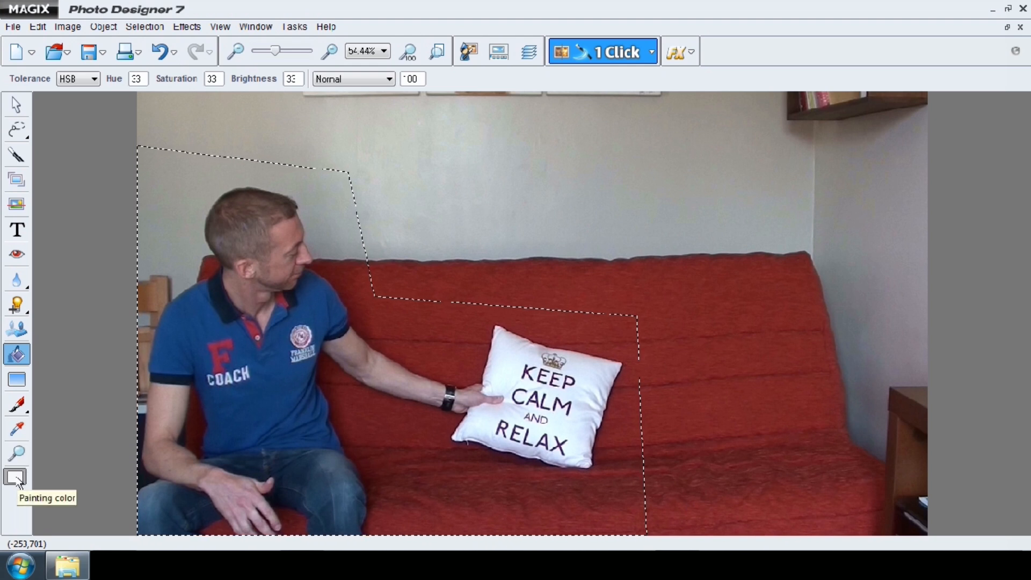
click(14, 478)
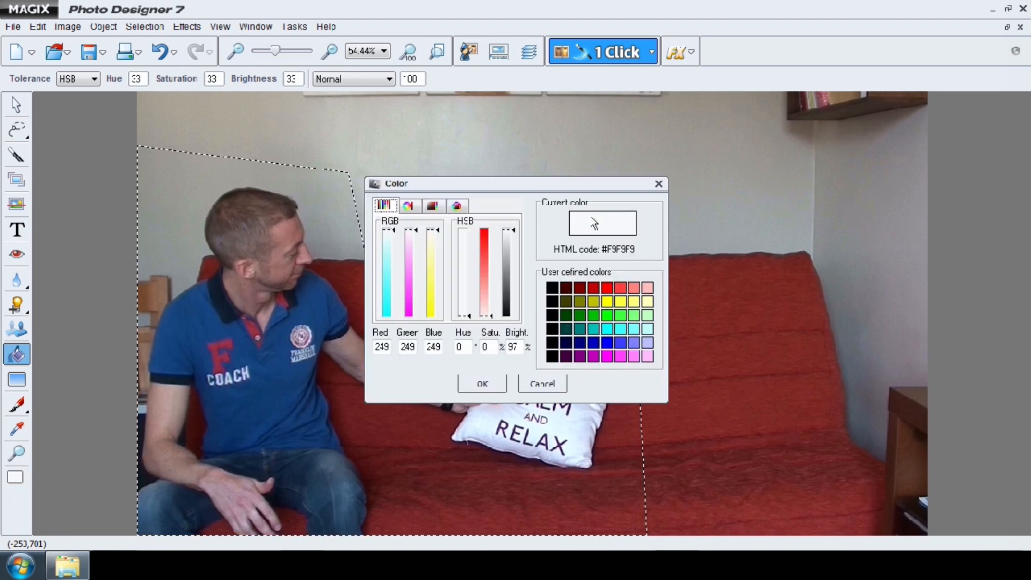
click(482, 383)
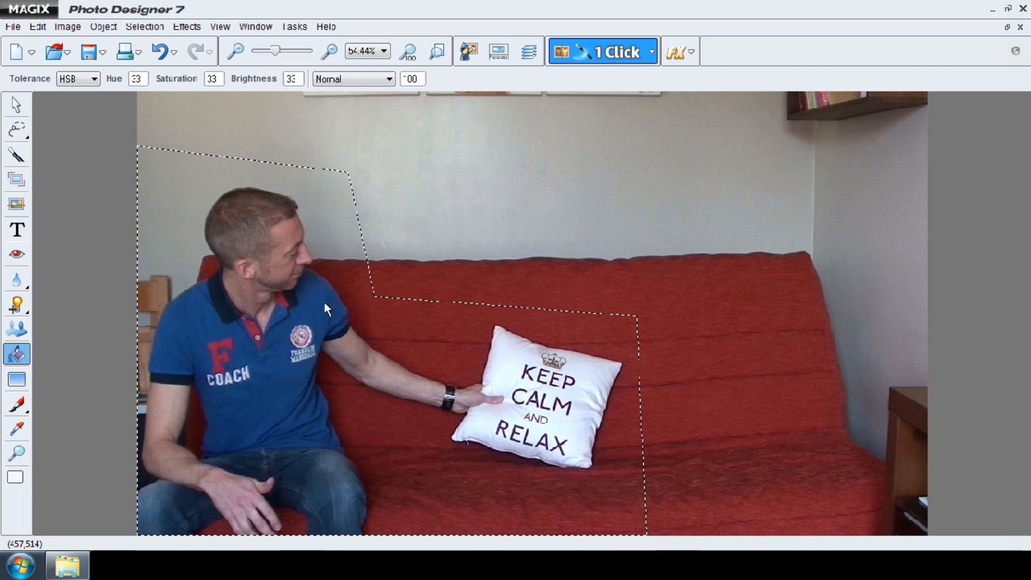
click(327, 309)
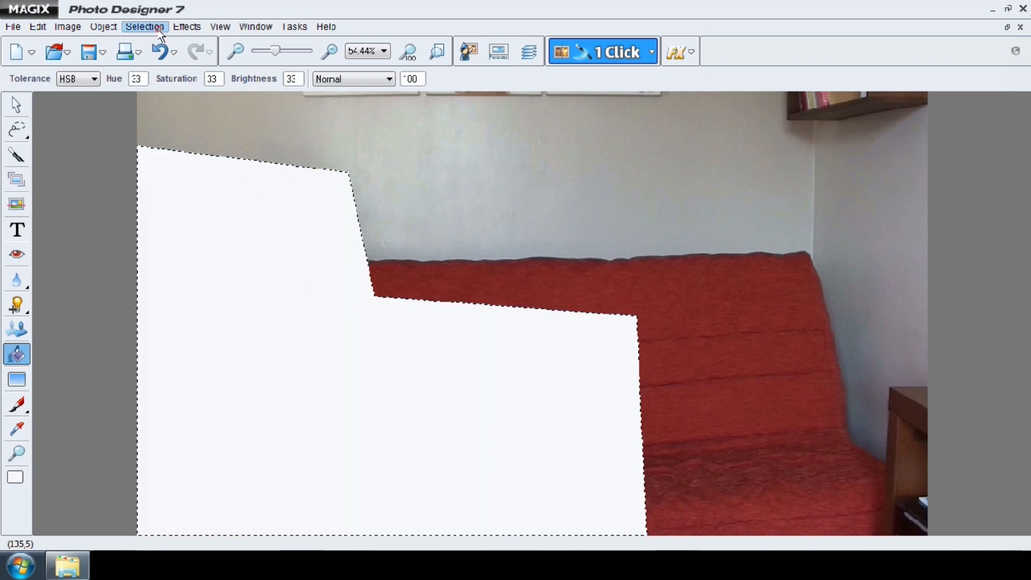
Invert the mask and fill everything outside the selection with black.
click(144, 26)
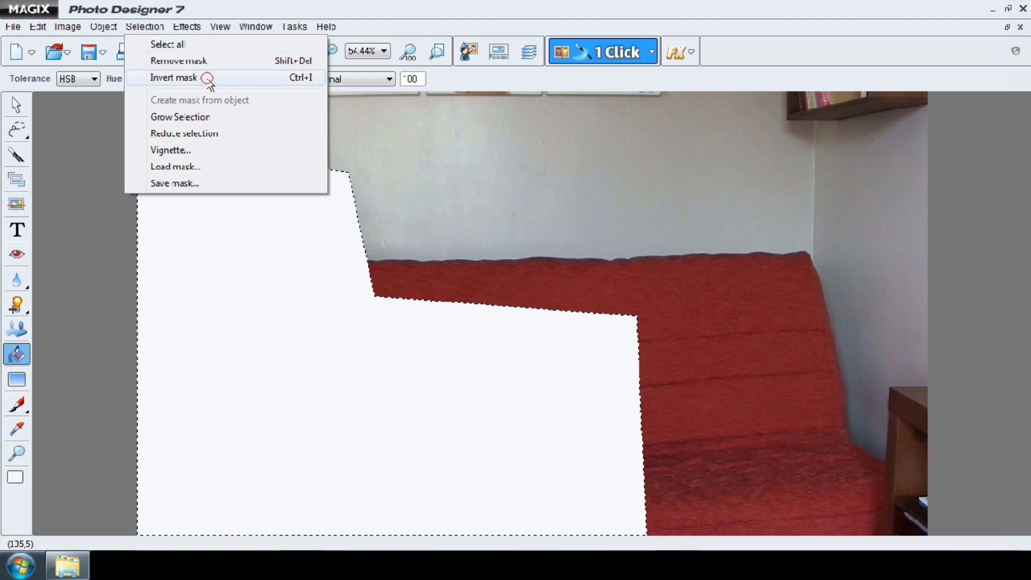
click(174, 77)
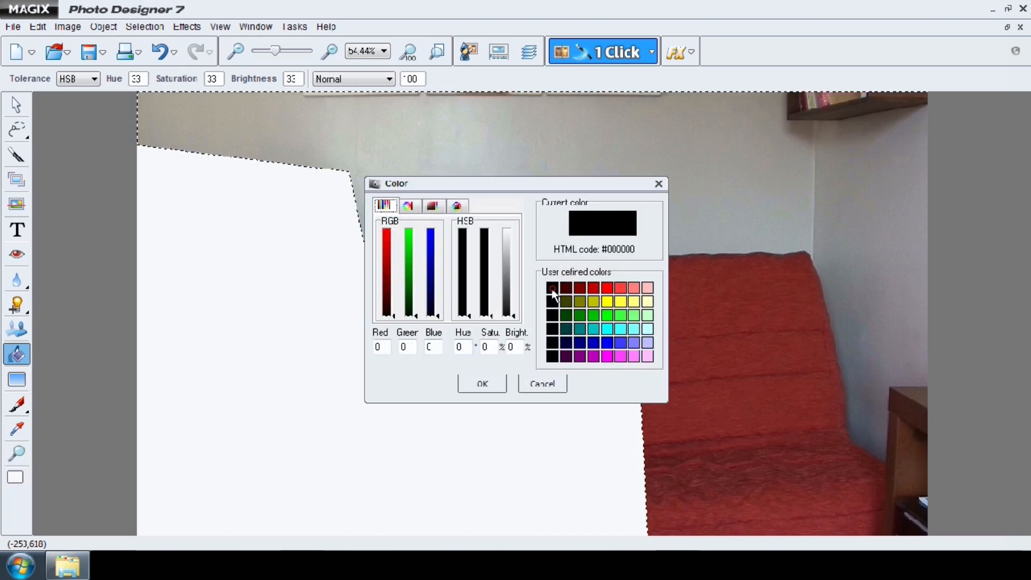
click(482, 383)
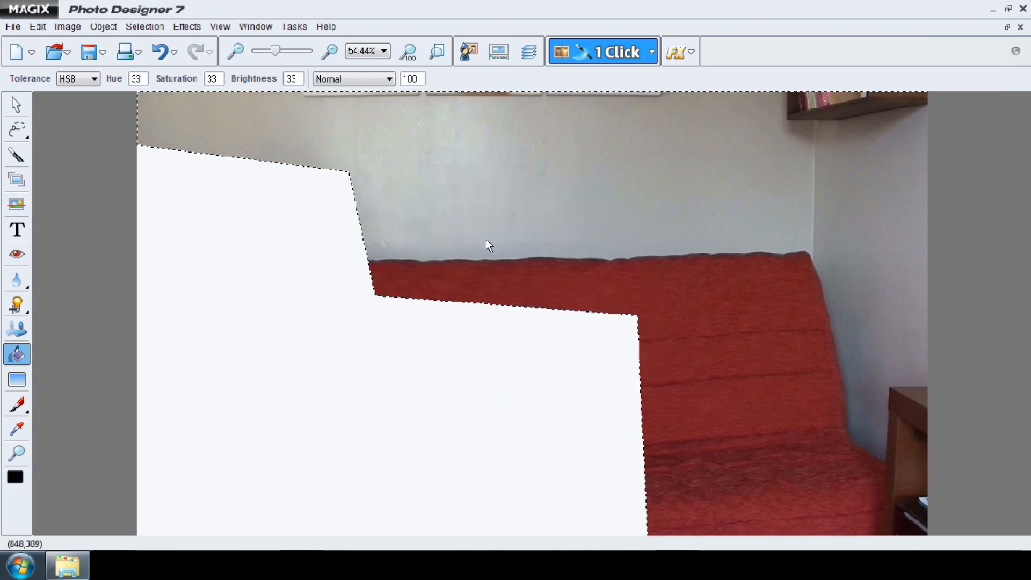
click(488, 244)
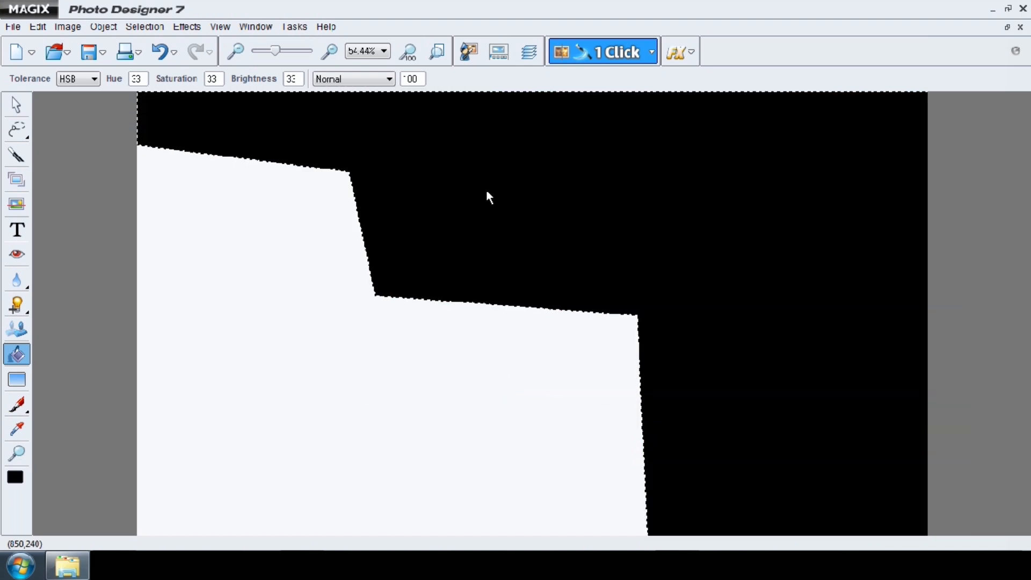
Save the mask as 'MASK Aa' in the Alpha Mask folder and open MASK B.
click(10, 26)
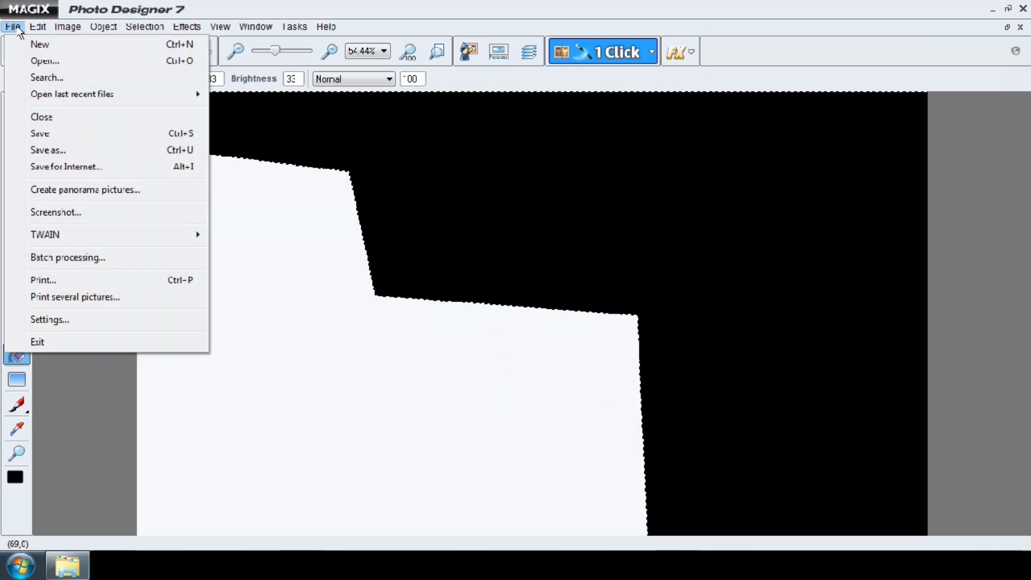
mouse_move(52, 156)
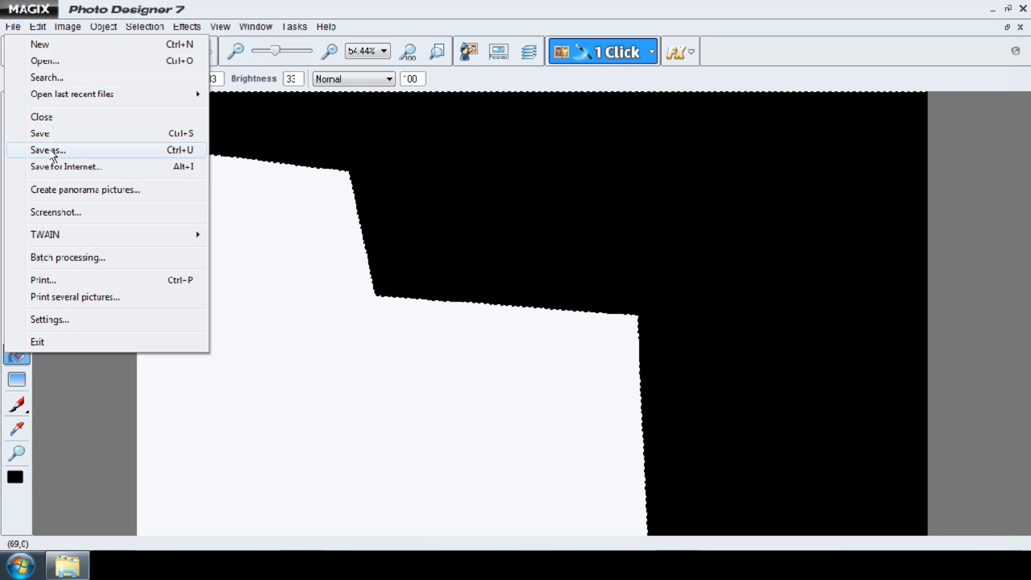
click(43, 151)
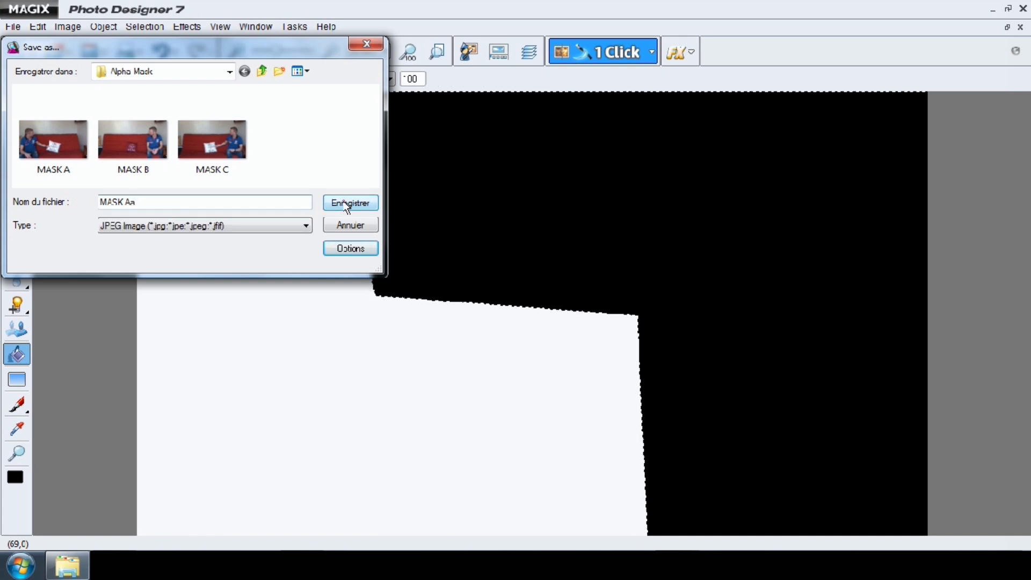
click(350, 202)
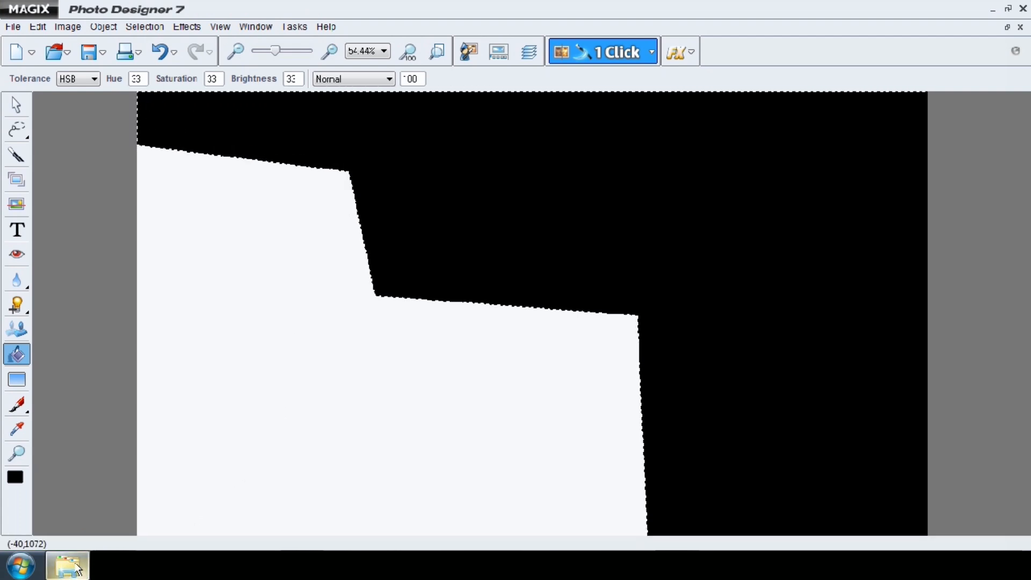
mouse_move(64, 563)
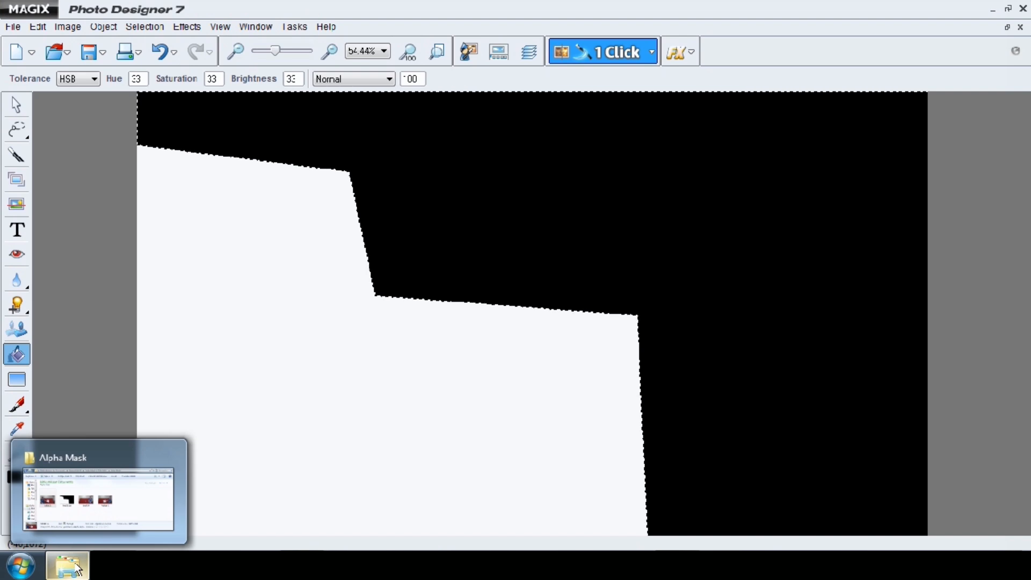
click(68, 565)
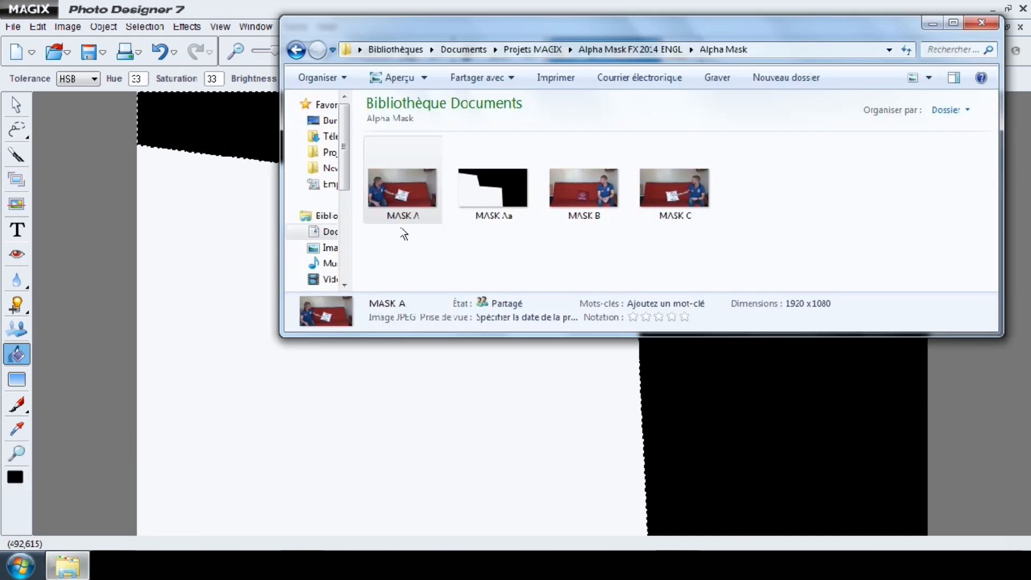
click(579, 194)
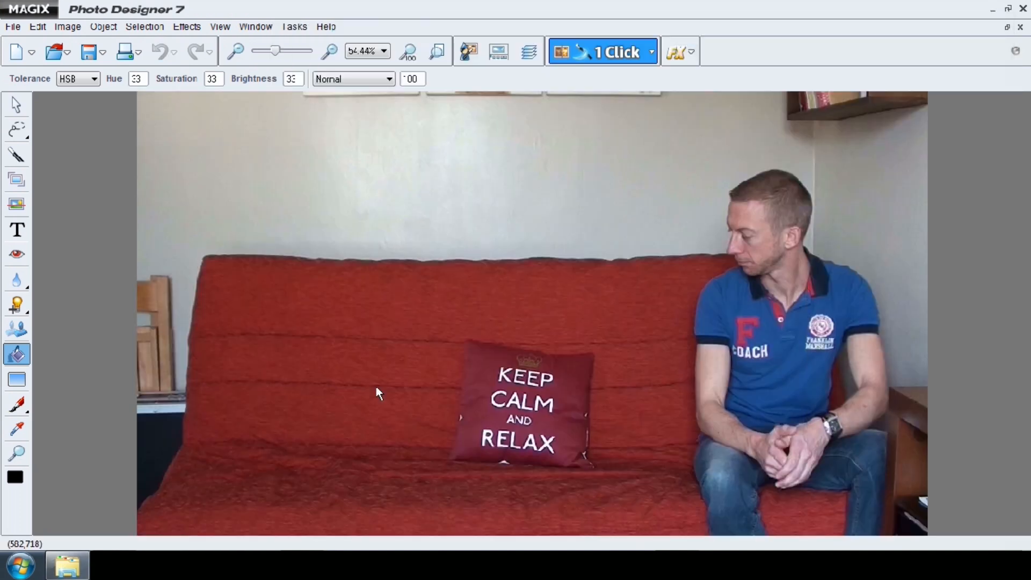
Outline the right-hand area around the man, fill it white, and the rest black.
click(13, 126)
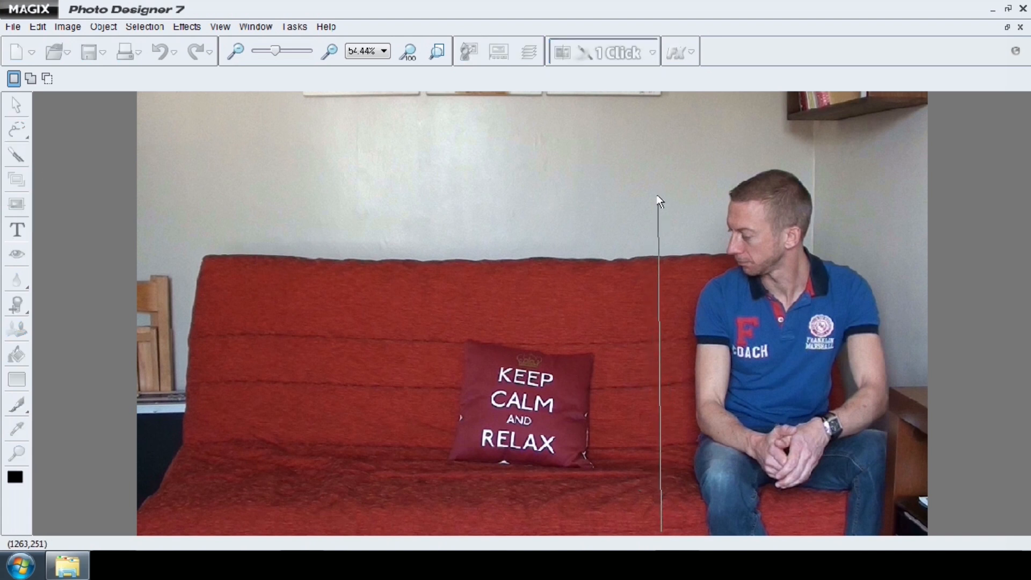
mouse_move(657, 196)
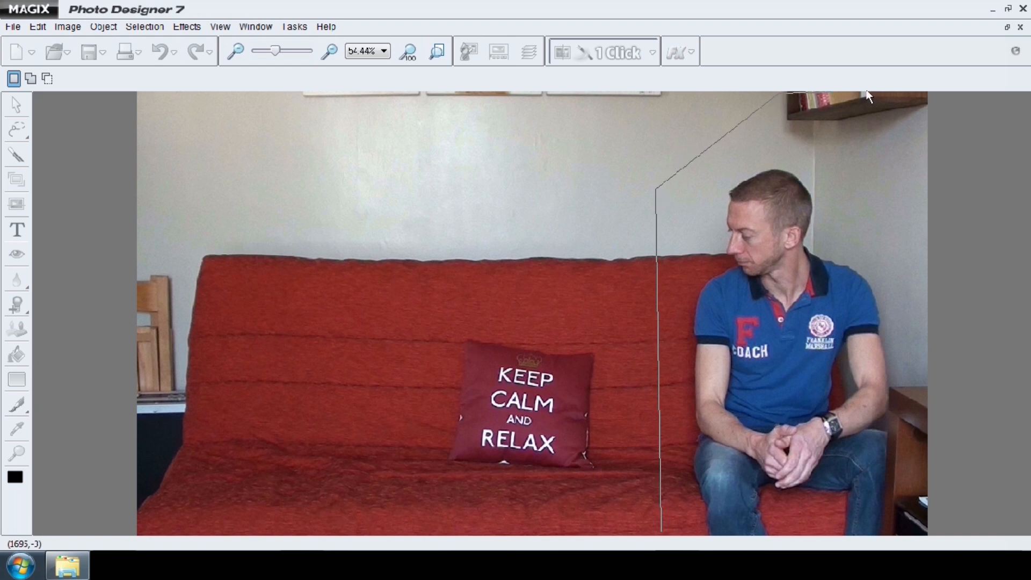
mouse_move(666, 559)
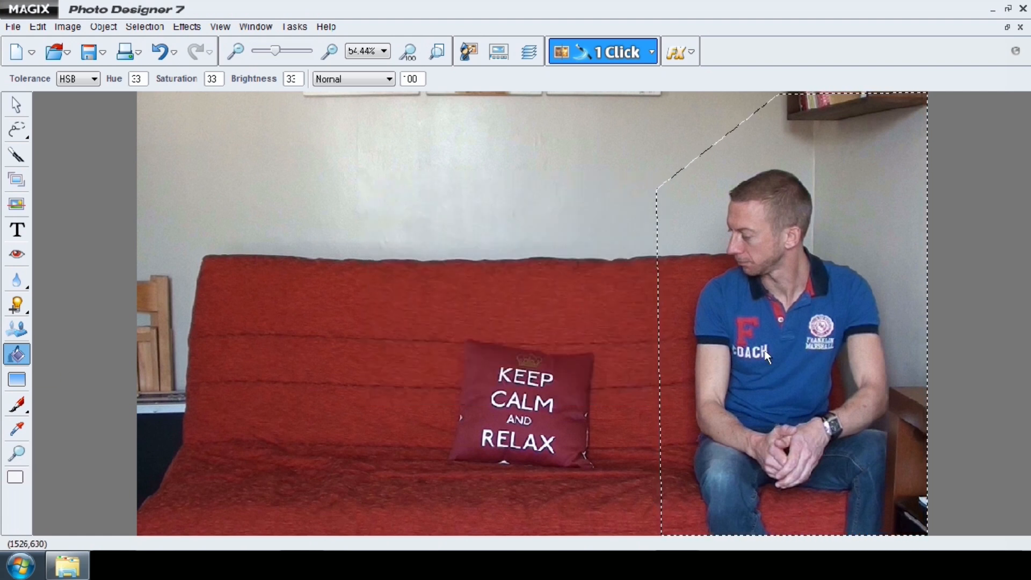
click(144, 26)
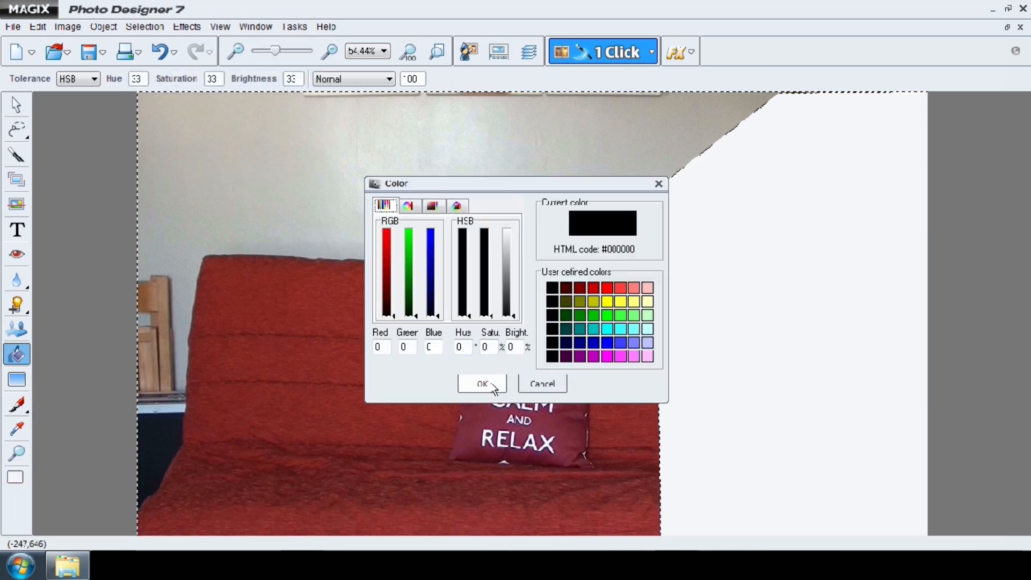
click(482, 383)
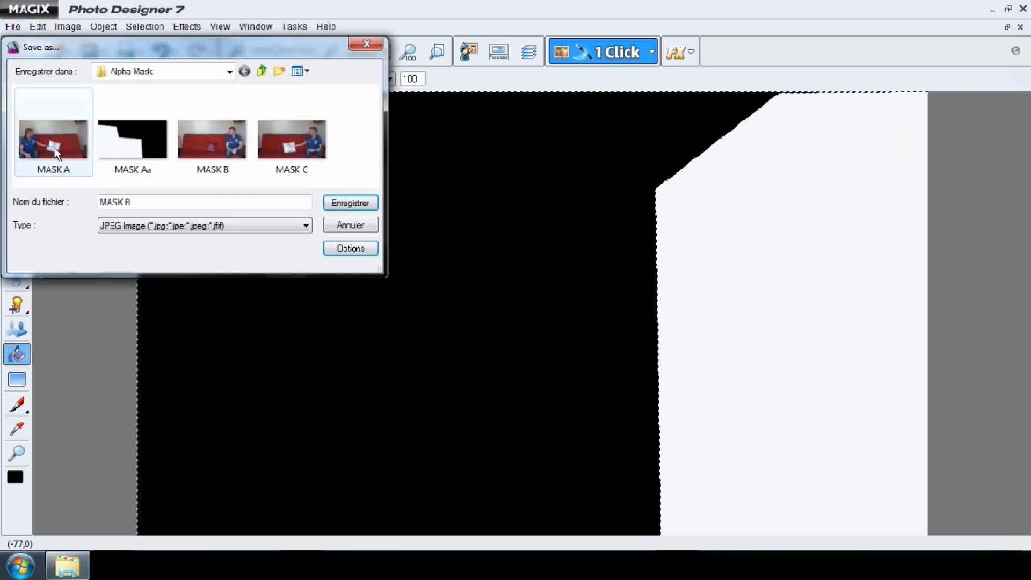
Name the second mask 'MASK BB' and confirm the JPEG save.
text(B)
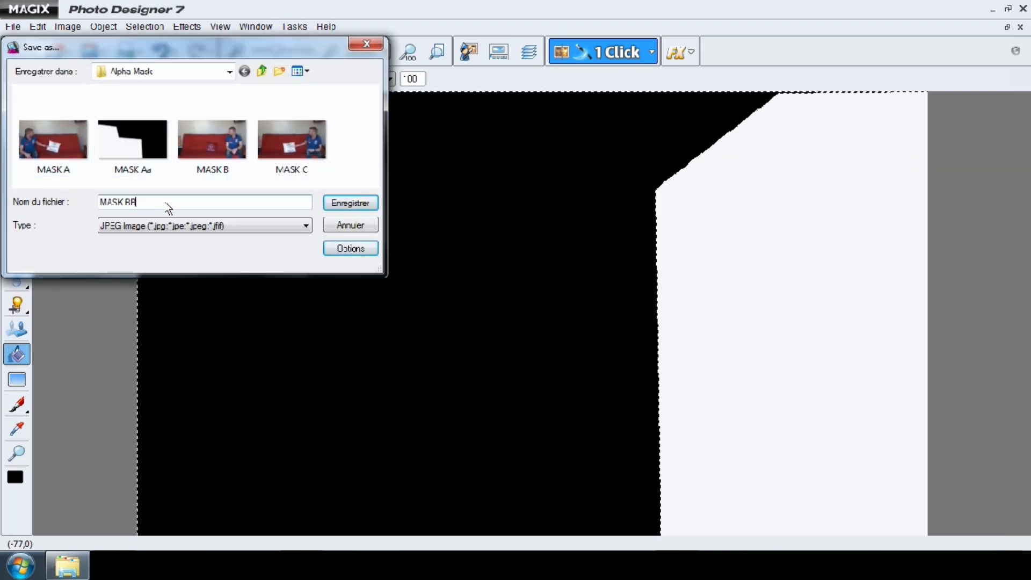
click(350, 202)
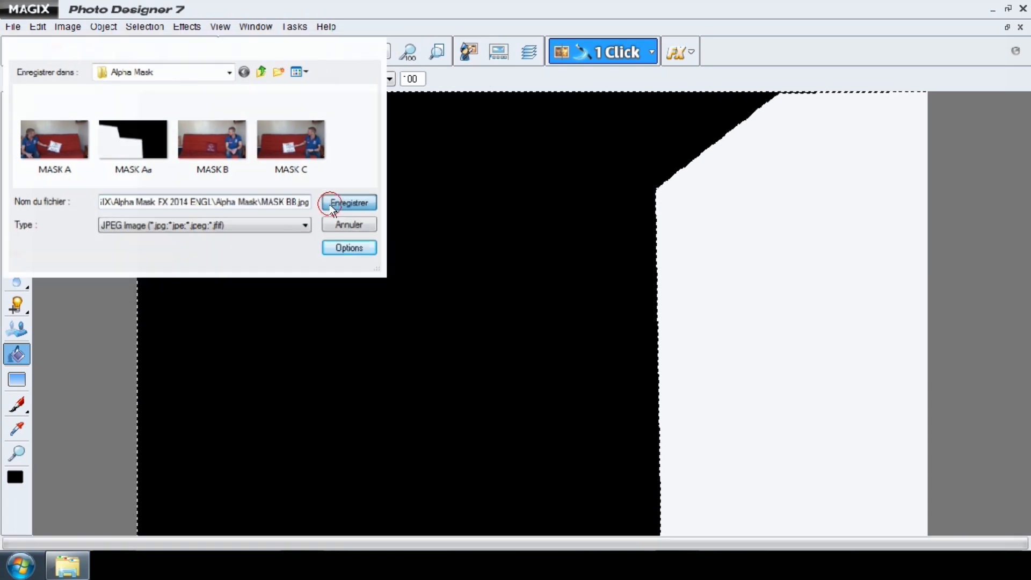
click(349, 202)
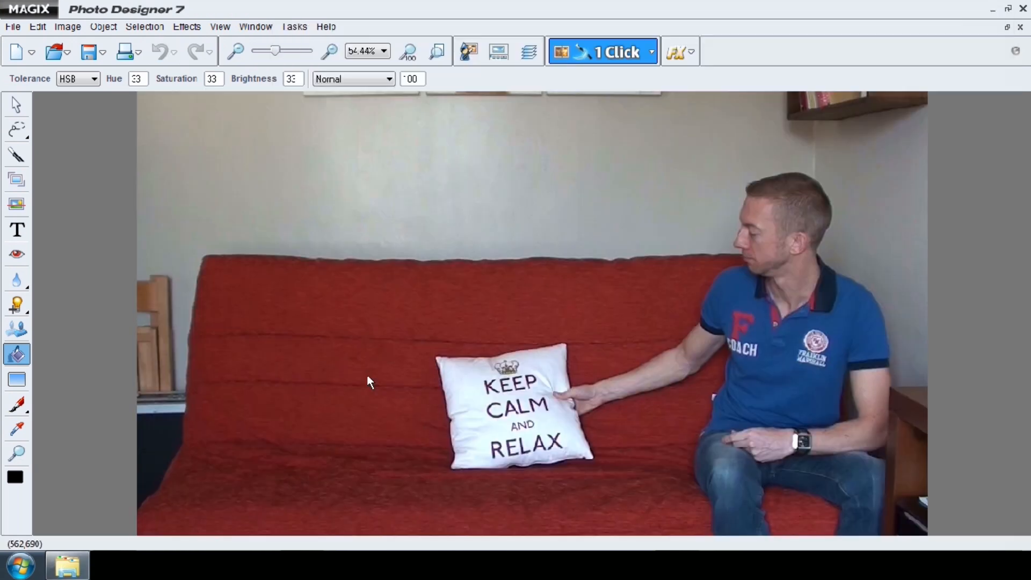
Lasso the area around the man on the couch and fill it white.
click(14, 141)
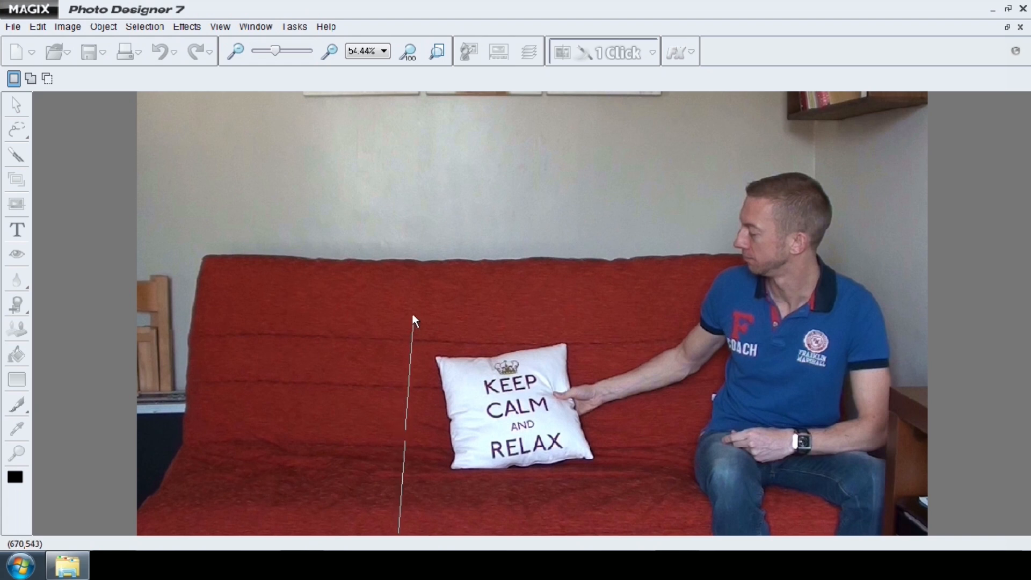
drag(413, 320, 620, 309)
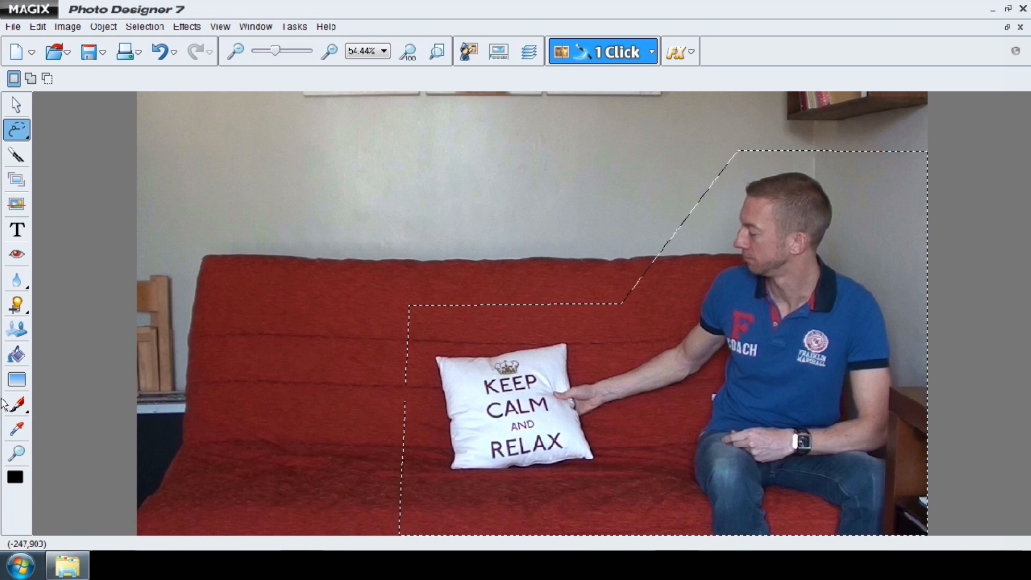
click(15, 353)
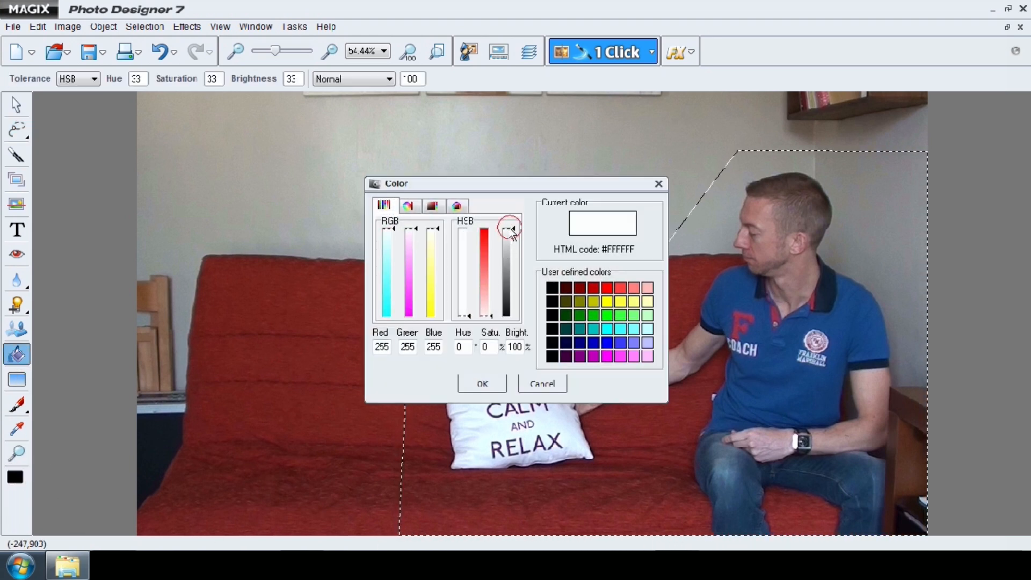
click(482, 383)
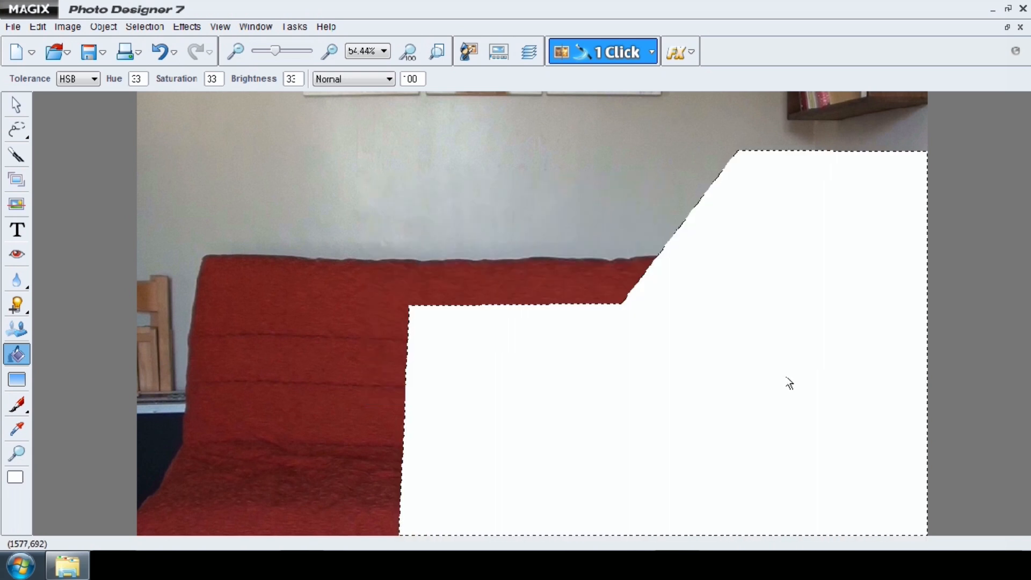
Invert the selection, fill the remainder black, and begin saving the mask.
click(146, 12)
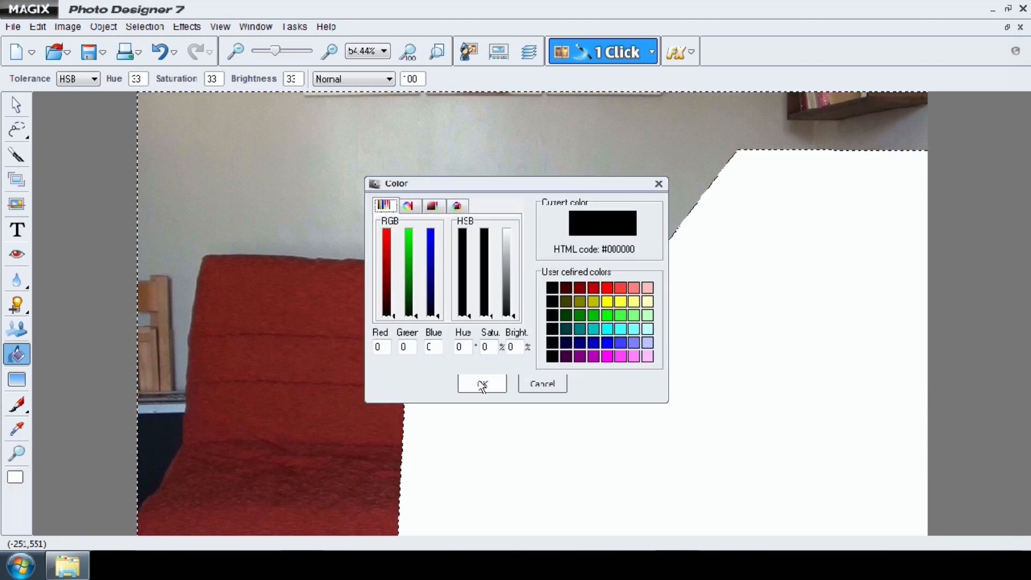
click(482, 383)
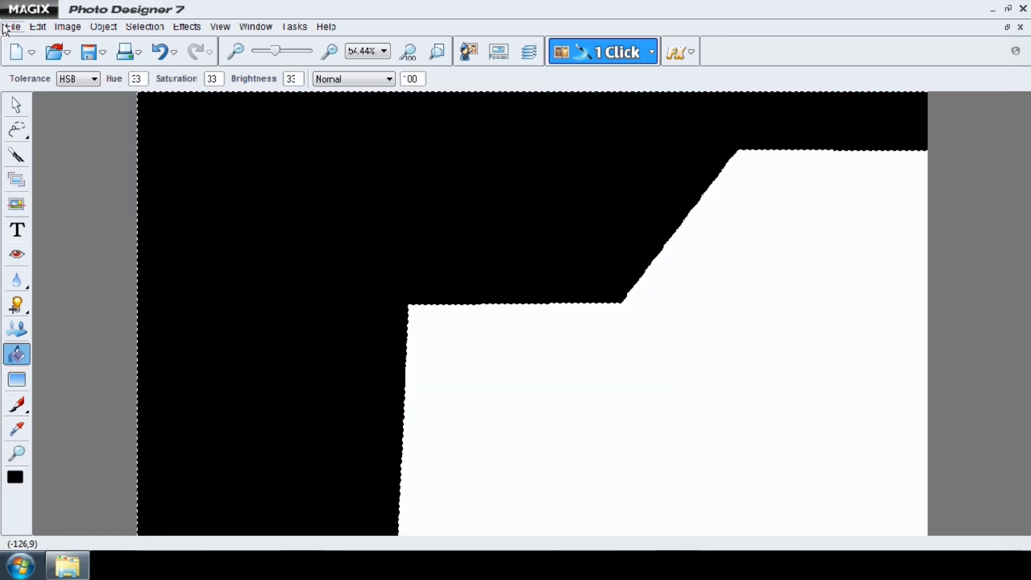
click(10, 25)
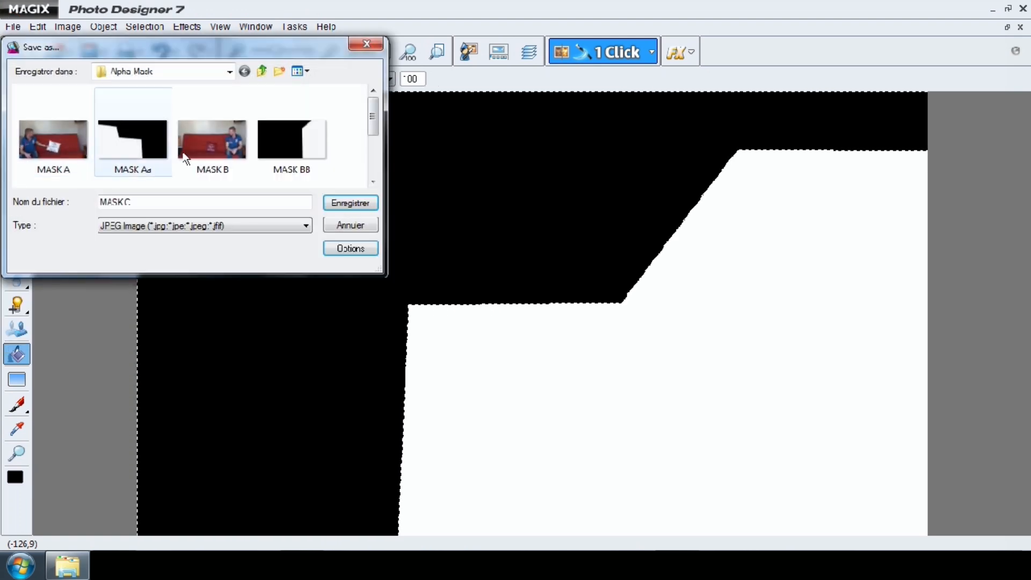
Save the third mask image as MASK Cc in the Alpha Mask folder.
scroll(down, 3)
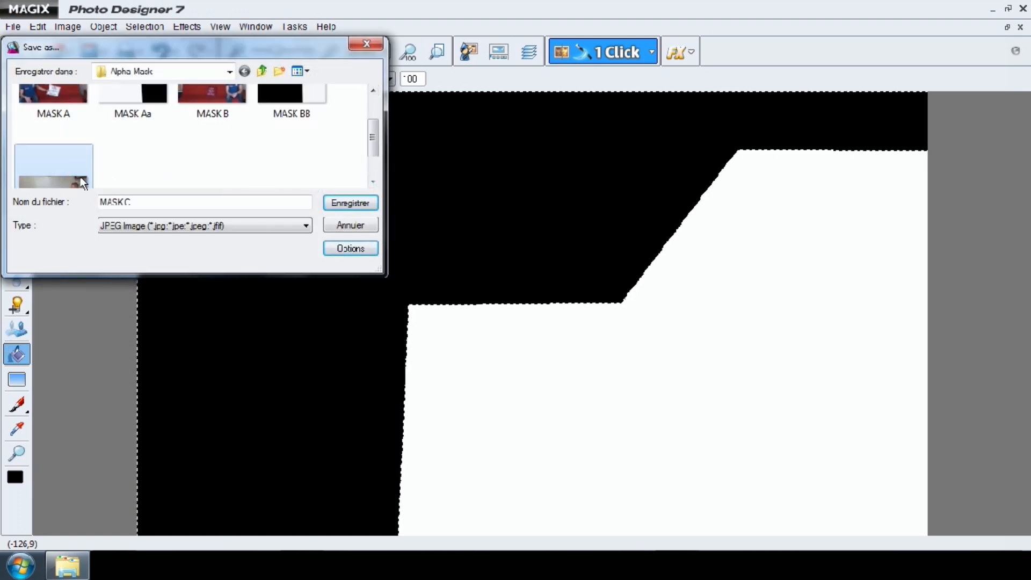
click(203, 202)
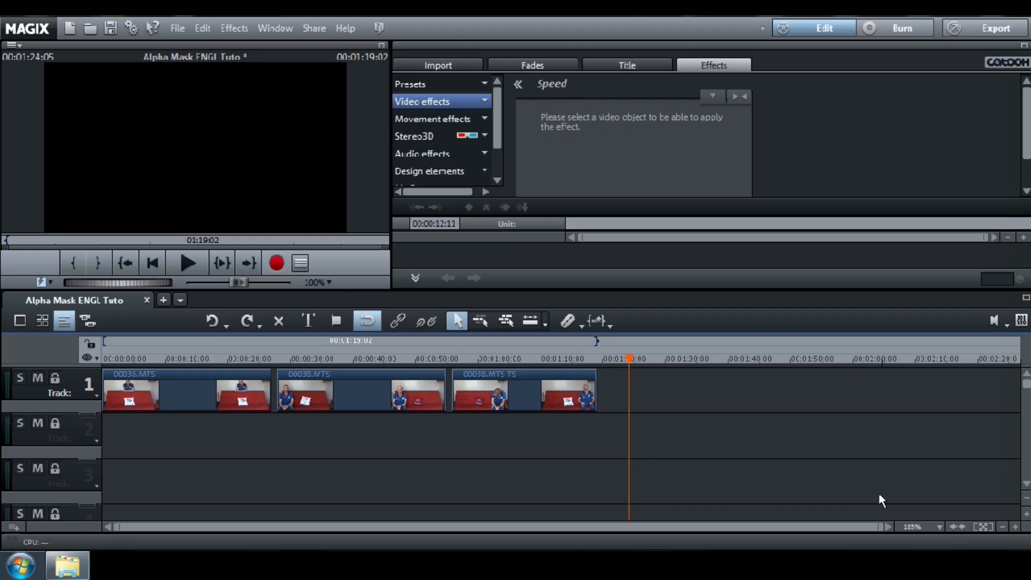
mouse_move(874, 502)
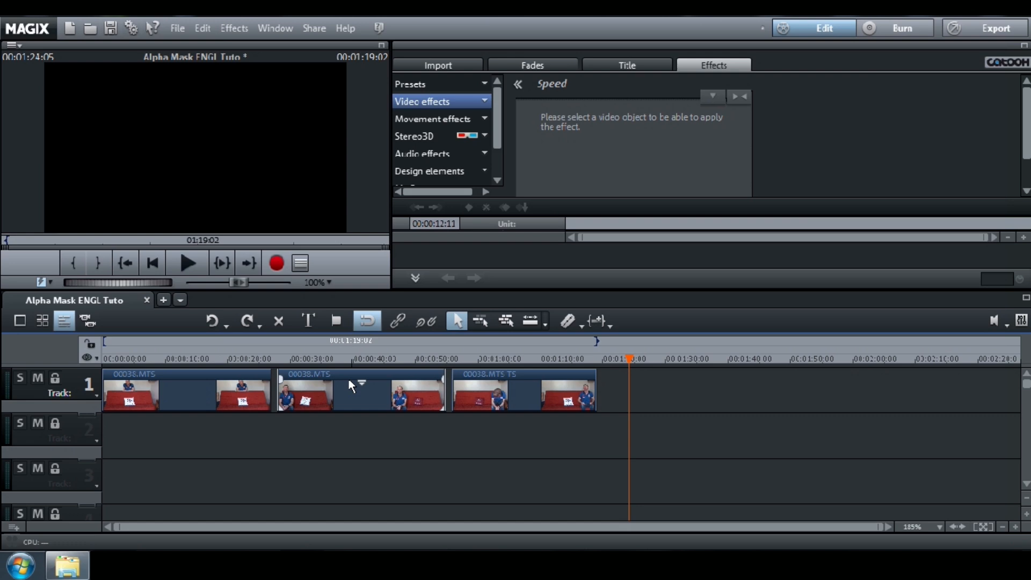
Move the 00038.MTS clips from track 1 down to track 2.
click(341, 382)
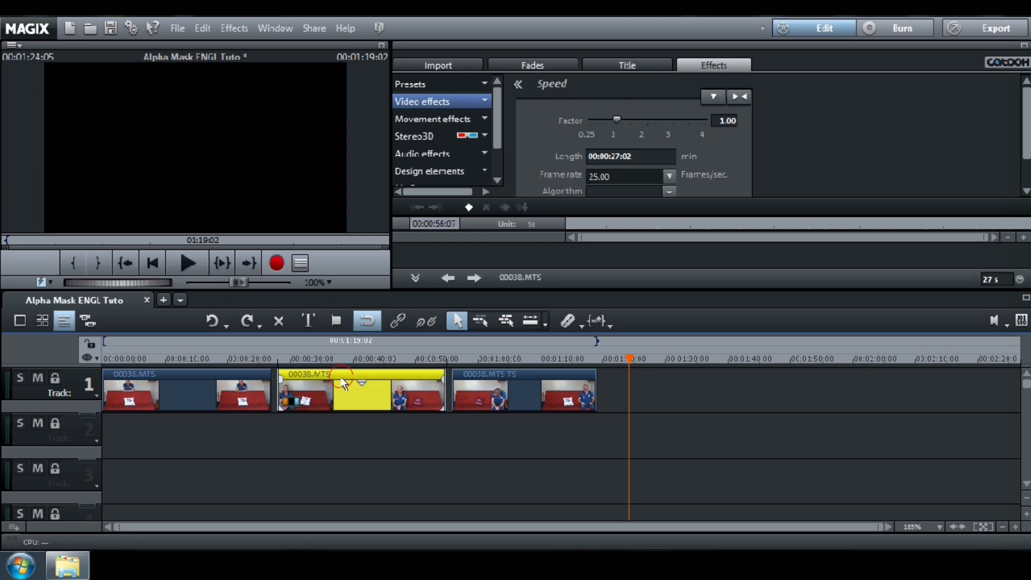
drag(341, 384, 351, 439)
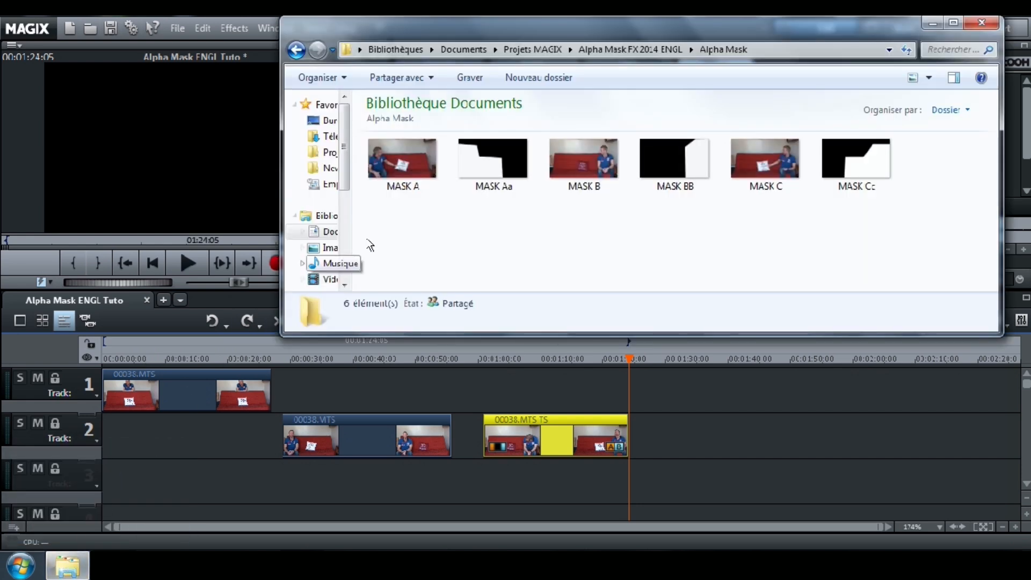
Pick MASK Aa.jpg in Explorer to place above the second clip on track 1.
click(490, 158)
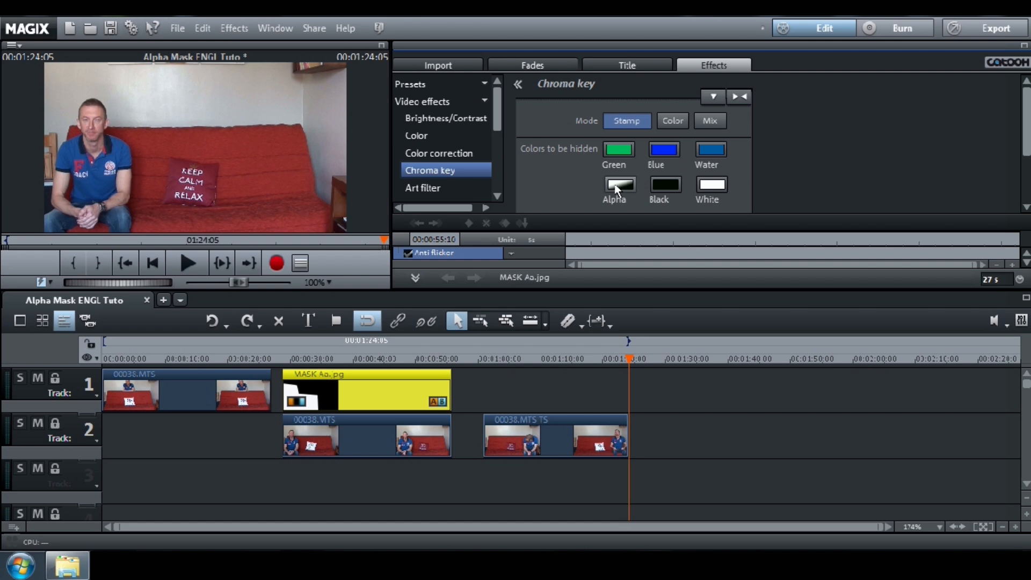
Key MASK Aa.jpg by Alpha and move the playhead to the masked clip's start.
click(619, 184)
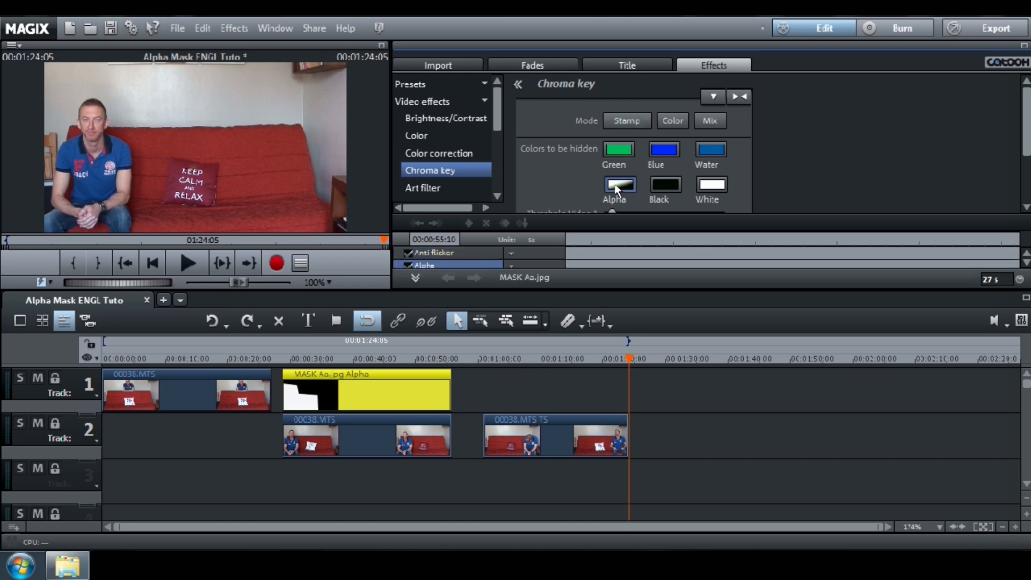
click(313, 355)
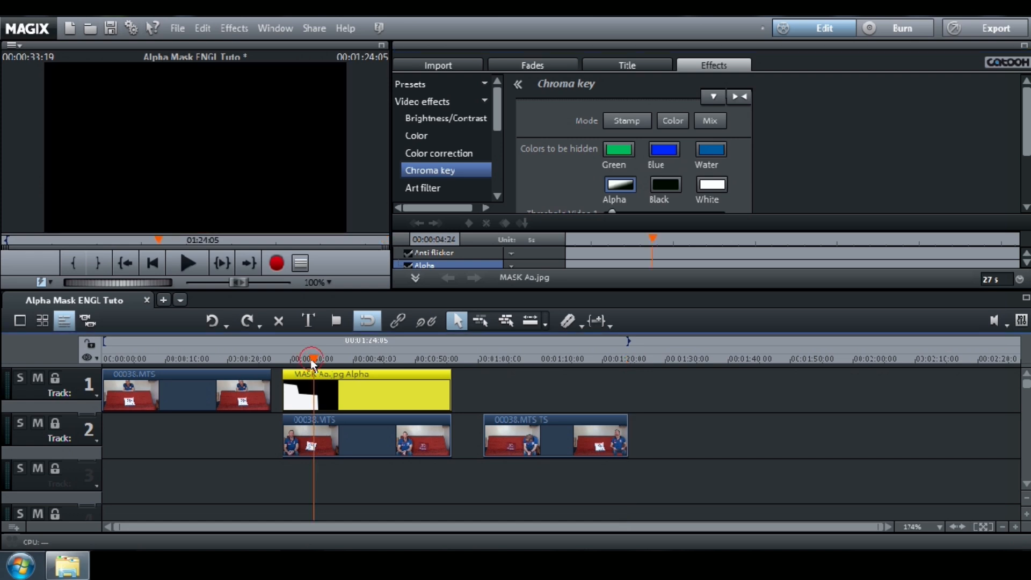
drag(314, 365, 330, 365)
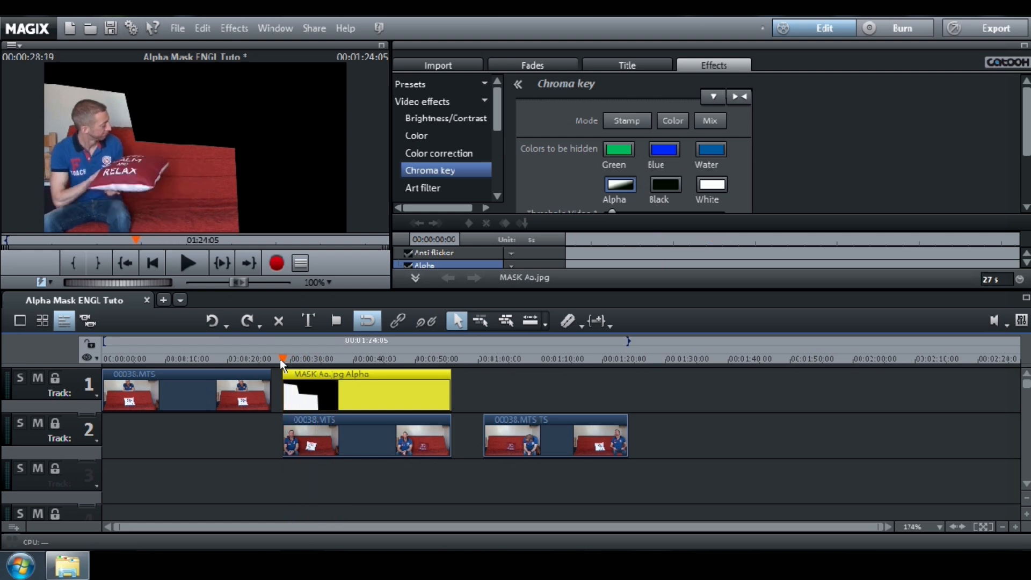
Adjust the masked image's Zoom in the Size/Position settings.
click(446, 174)
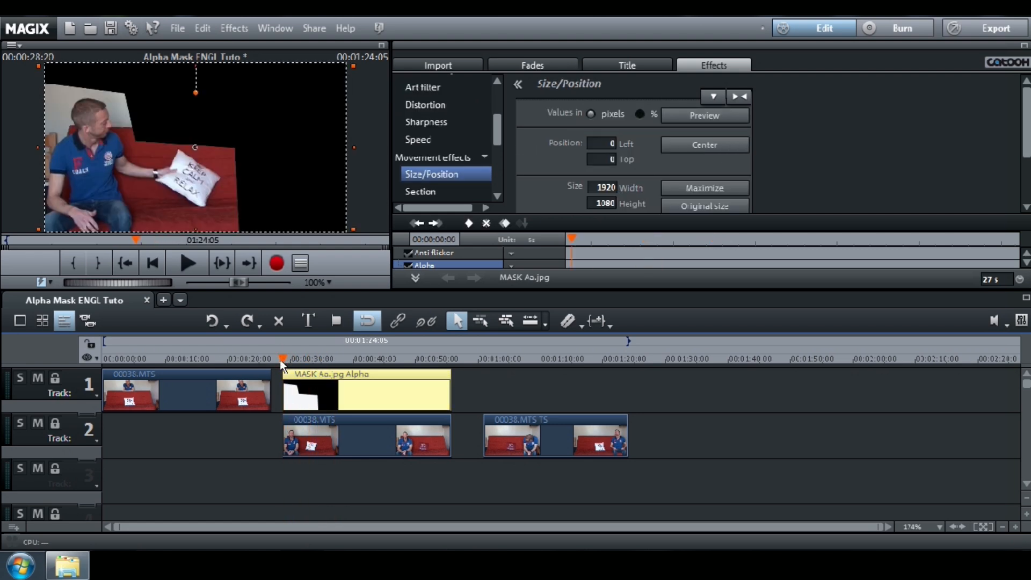
mouse_move(79, 288)
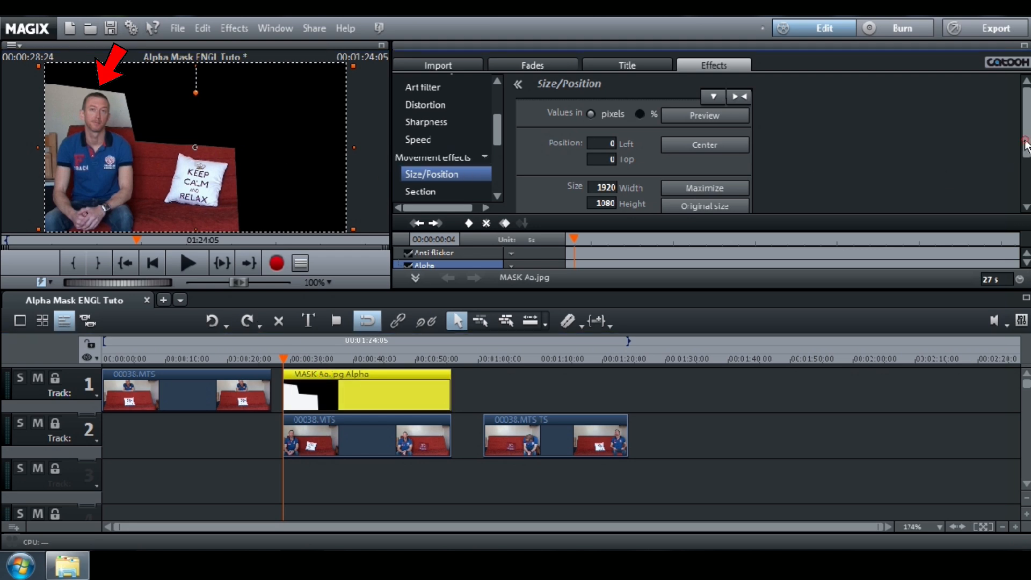
scroll(down, 3)
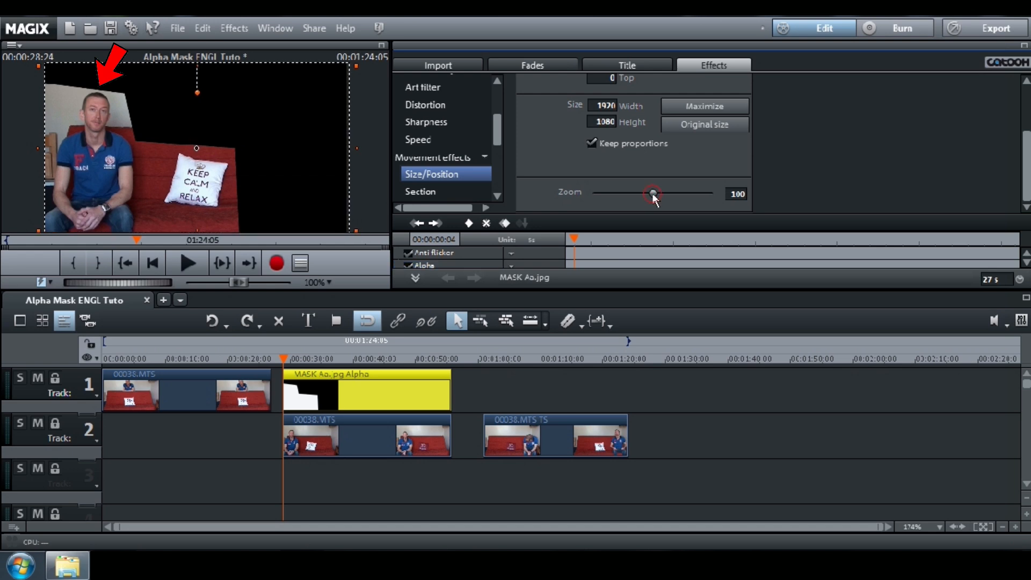
drag(652, 194, 655, 193)
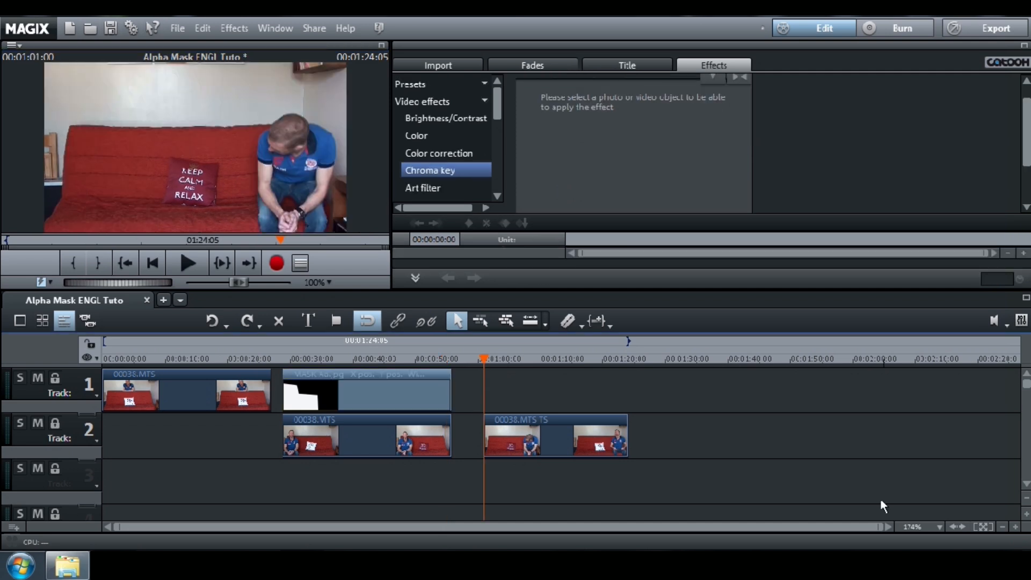
Add MASK BB.jpg over the third clip, key it by Alpha, and scrub the preview.
click(66, 561)
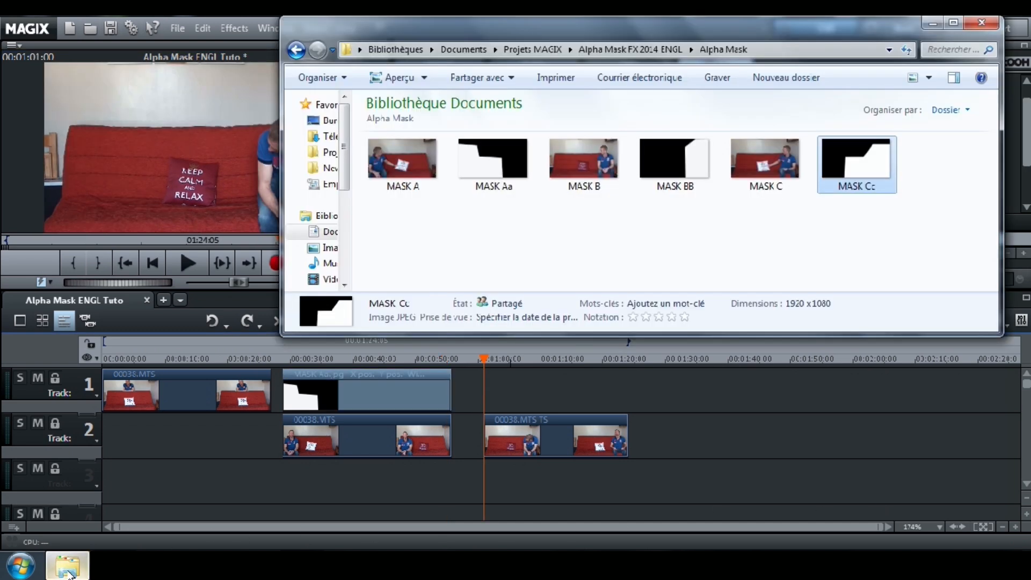
click(654, 166)
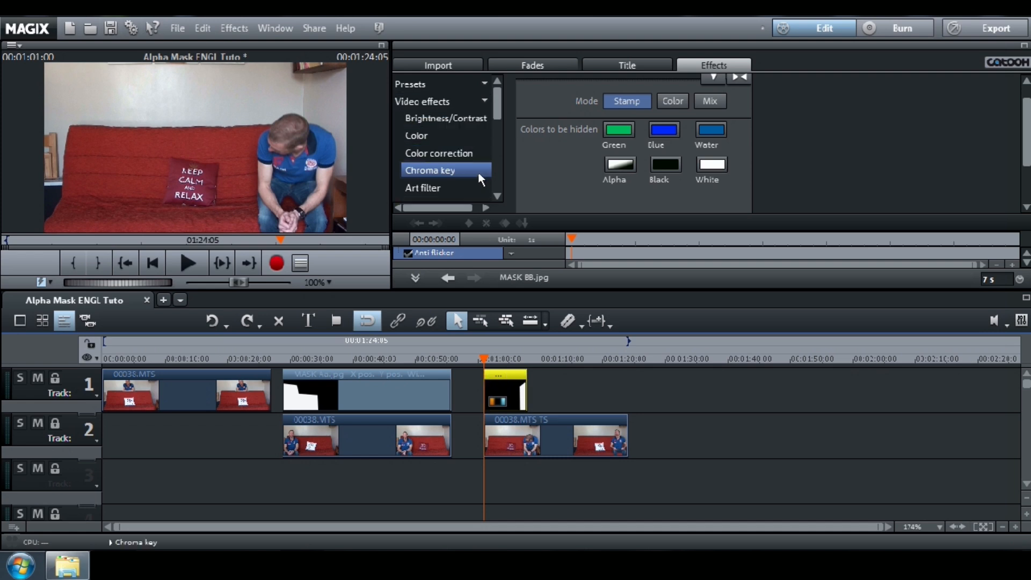
click(619, 164)
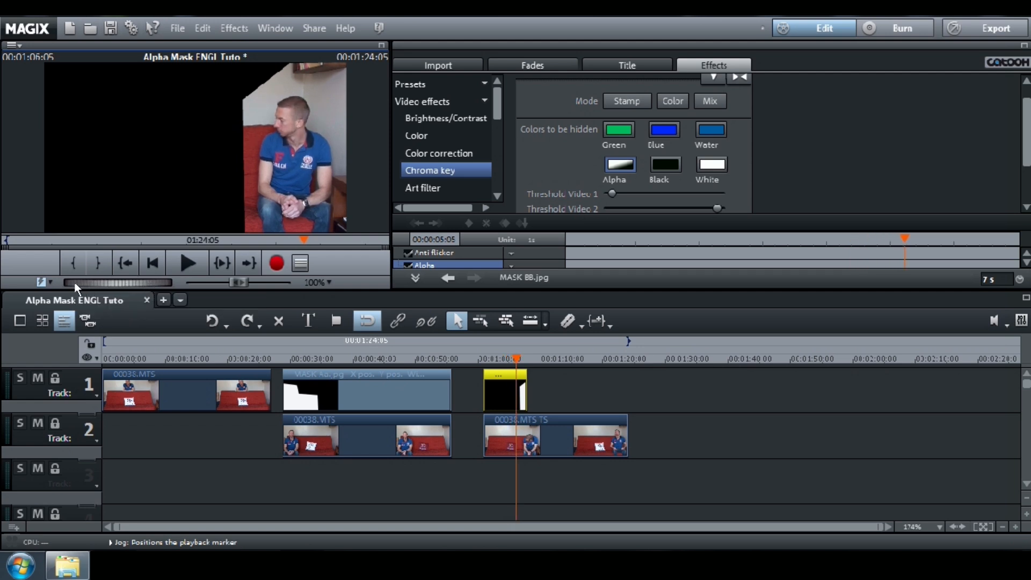
drag(79, 283, 122, 290)
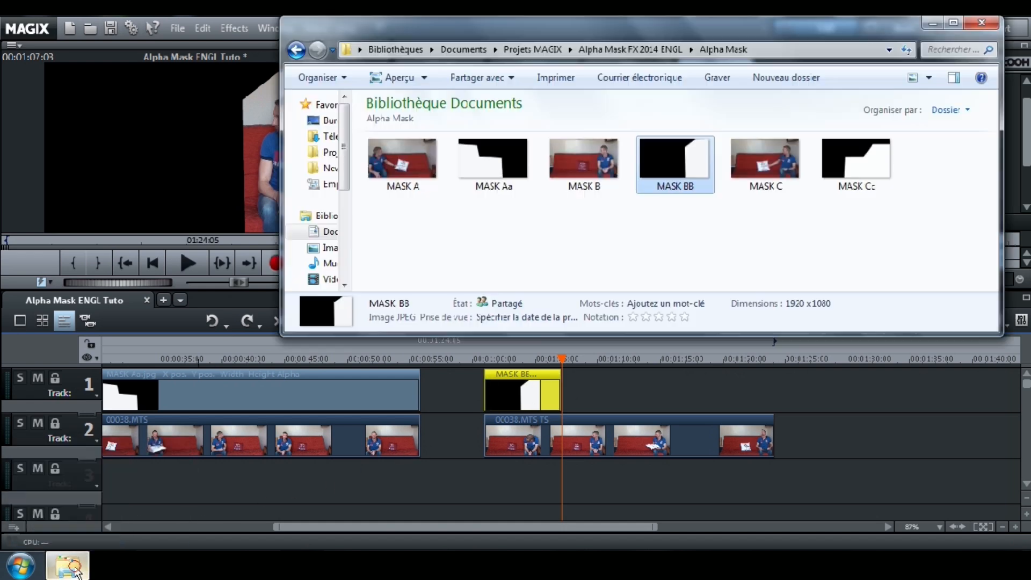
Drag MASK Cc.jpg onto track 1 after MASK BB and apply Chroma key Alpha.
click(857, 157)
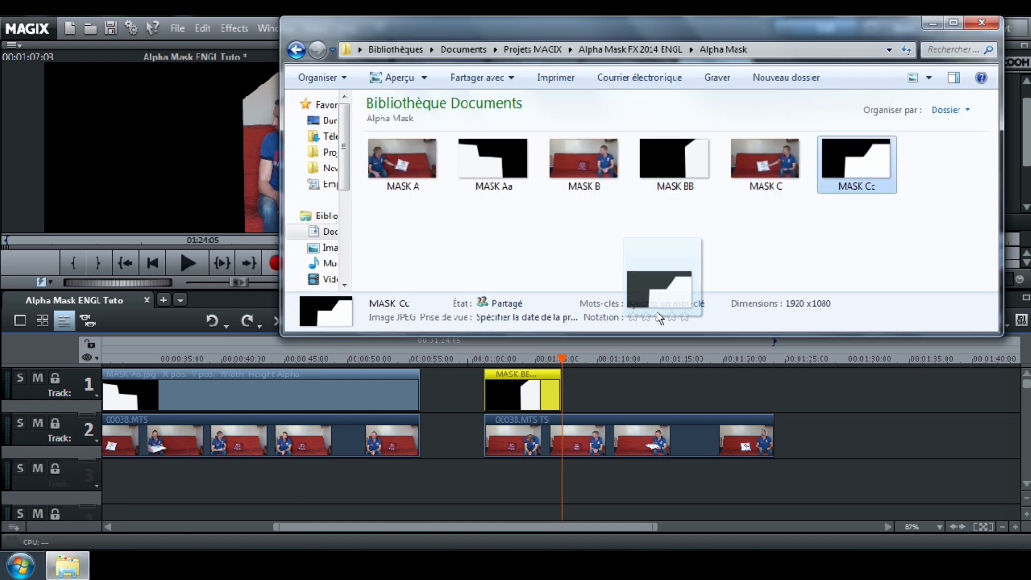
drag(856, 160, 618, 391)
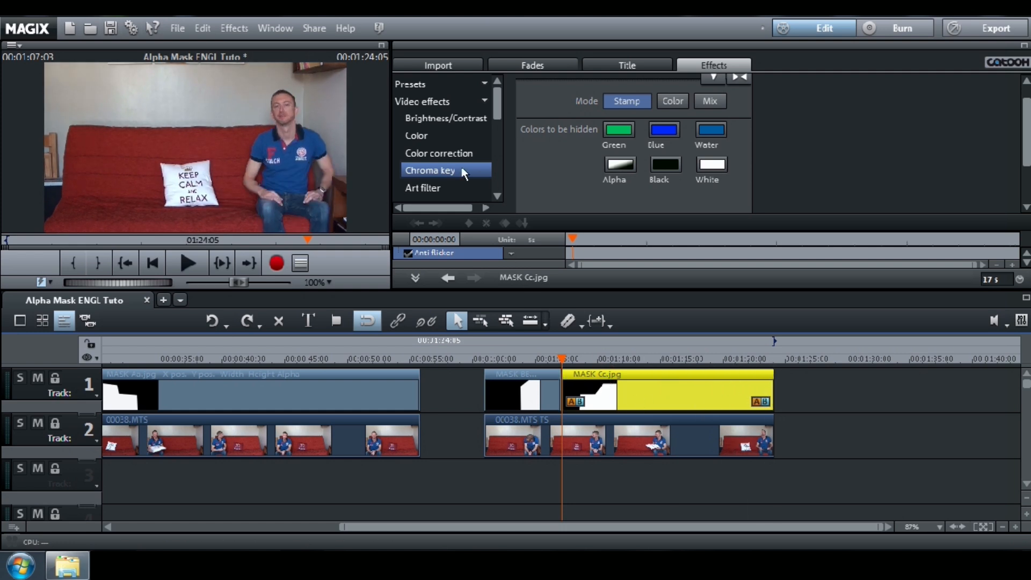
click(620, 163)
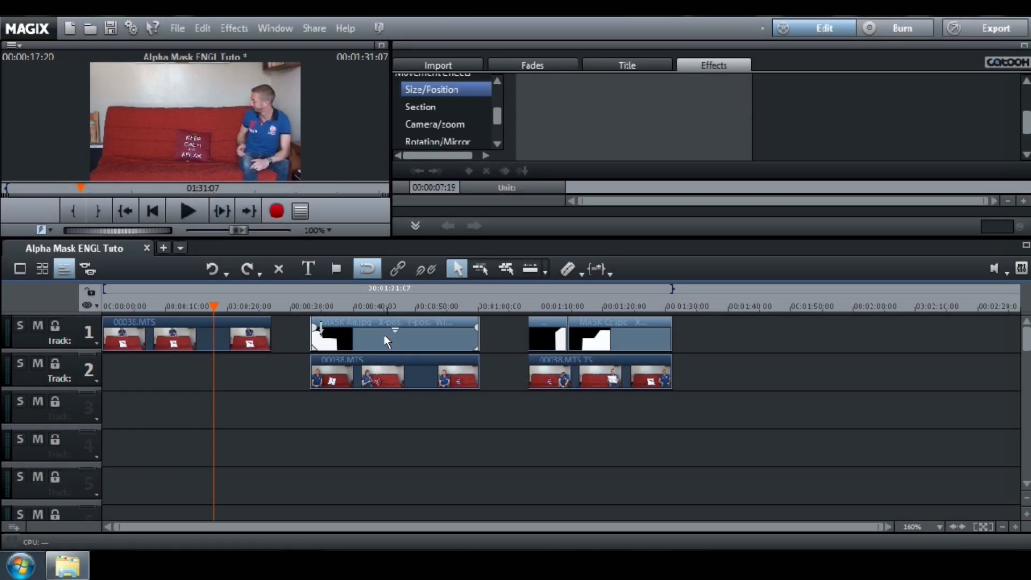
mouse_move(357, 334)
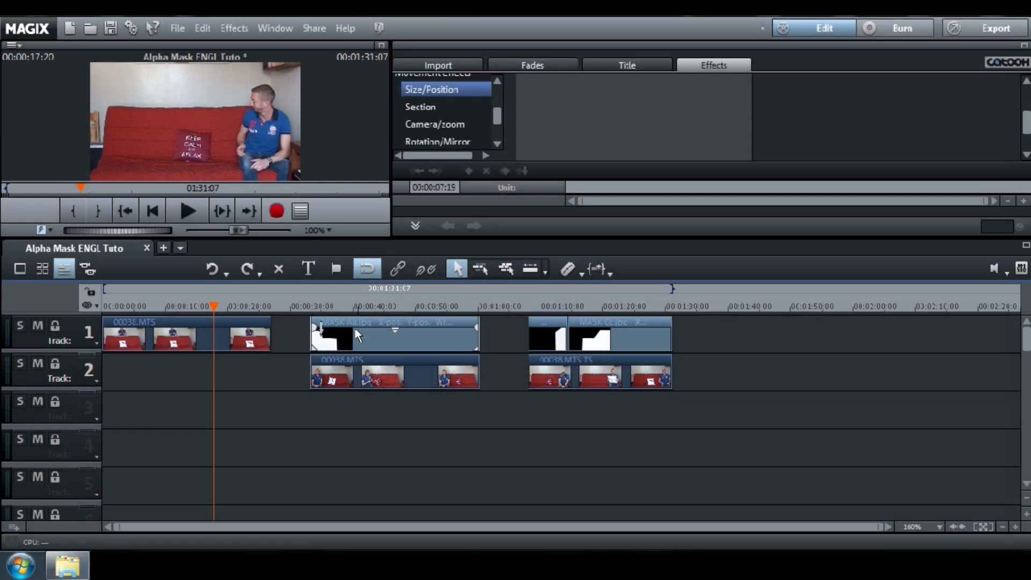
Move the middle mask-and-video group to the start and nudge a clip into alignment.
click(393, 333)
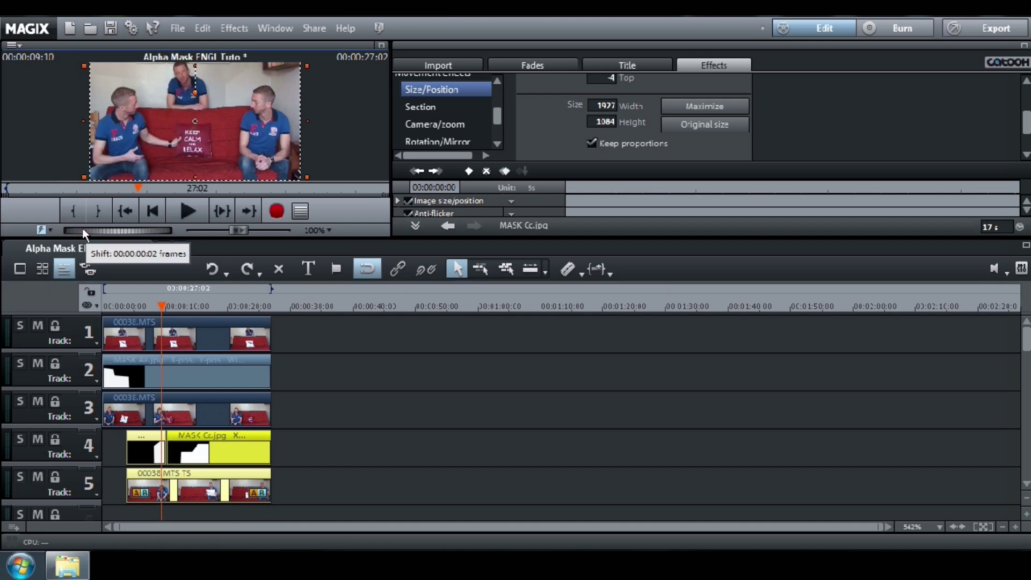
drag(84, 234, 157, 234)
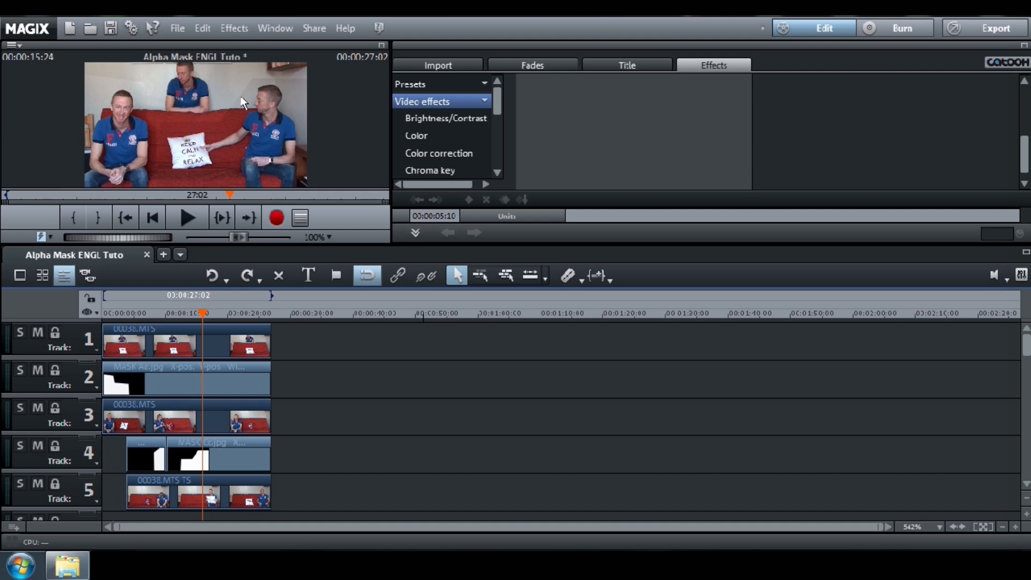
mouse_move(263, 88)
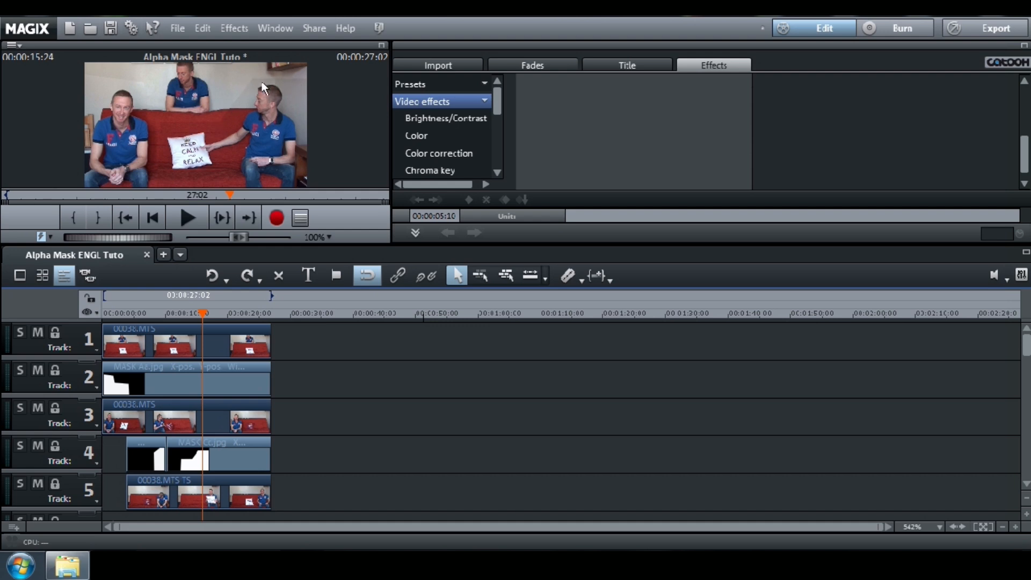
mouse_move(298, 90)
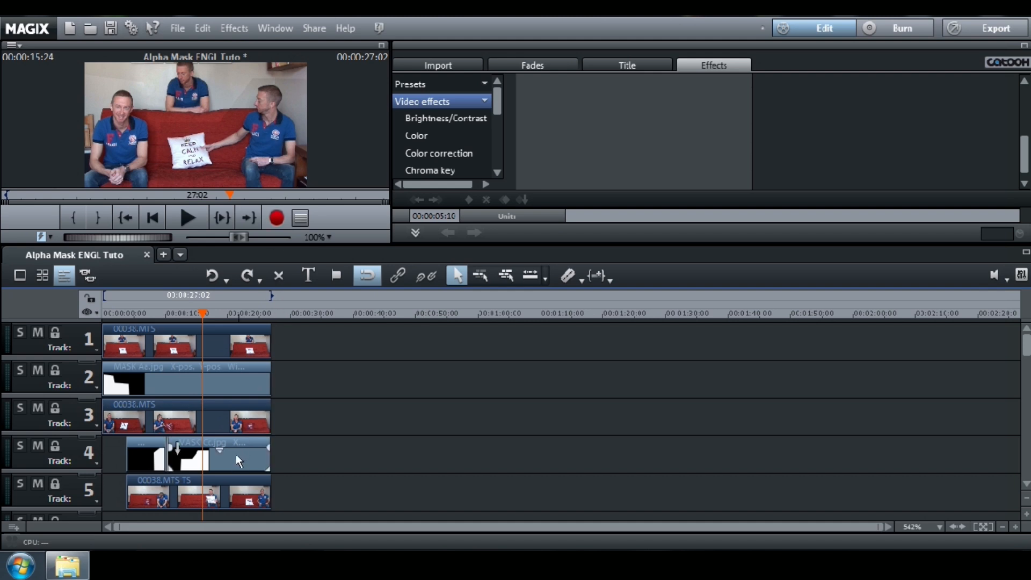
mouse_move(230, 463)
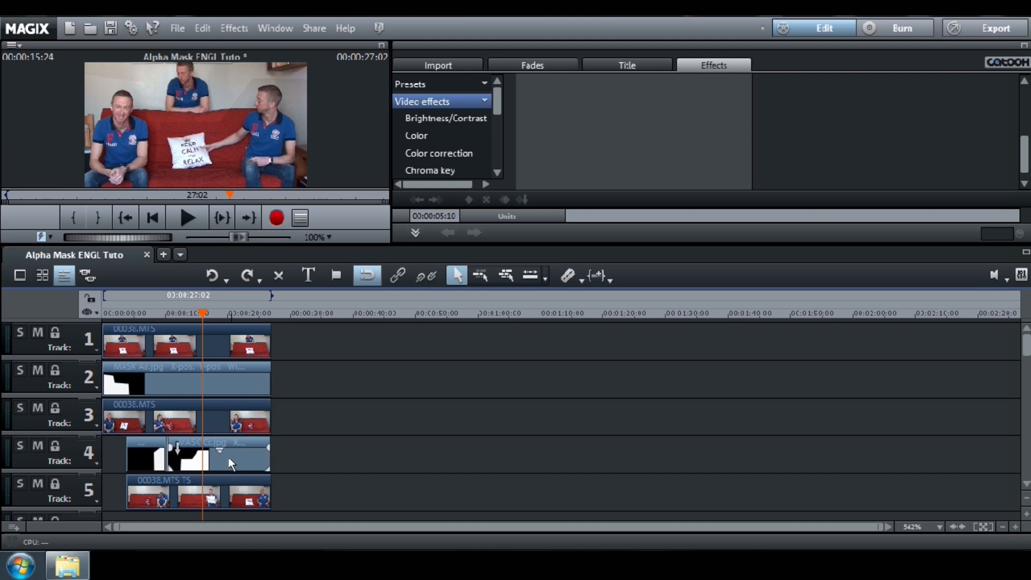
Select MASK Cc.jpg on track 4 and raise its Artistic blur to about 29.
click(229, 461)
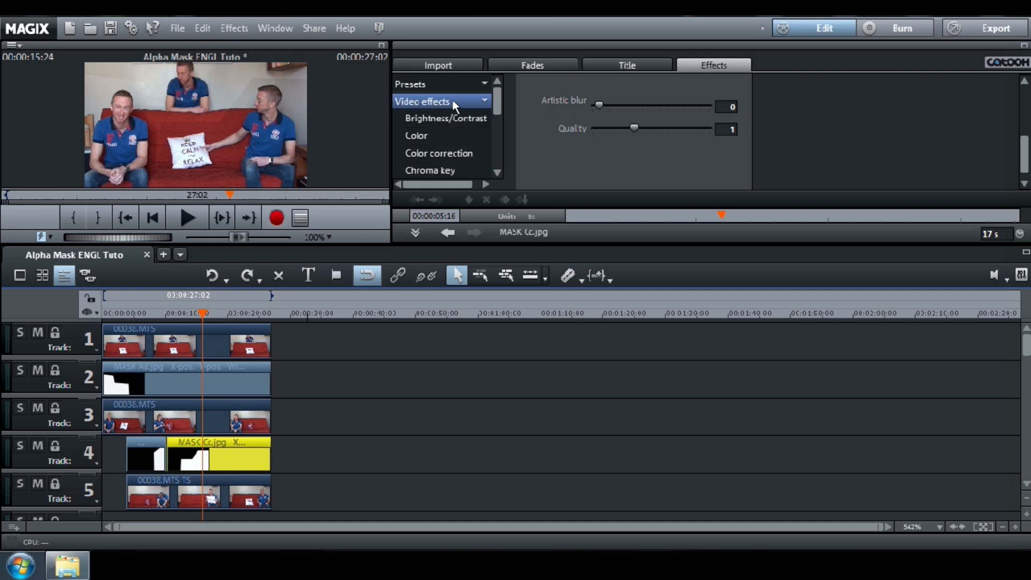
scroll(down, 3)
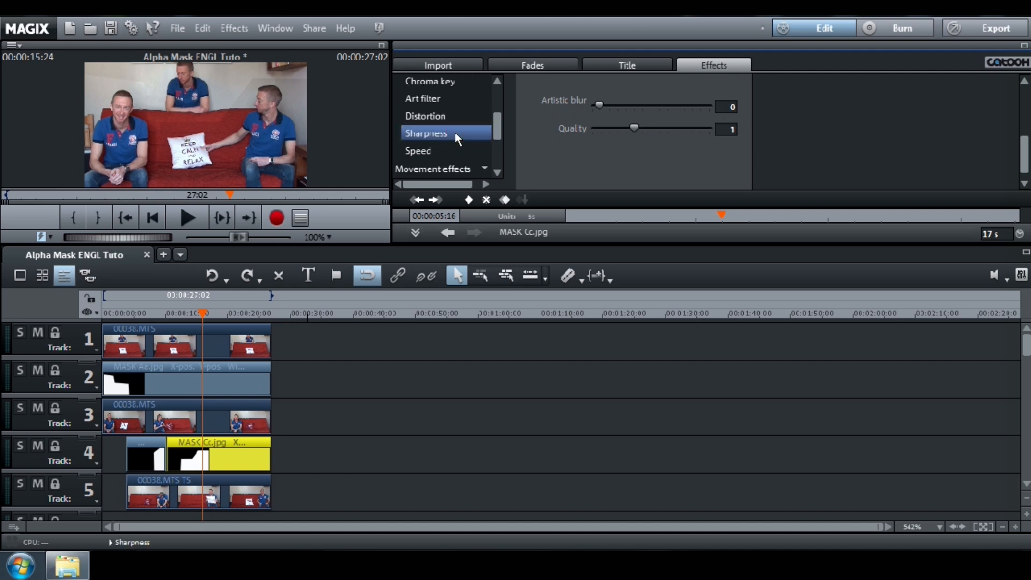
mouse_move(899, 139)
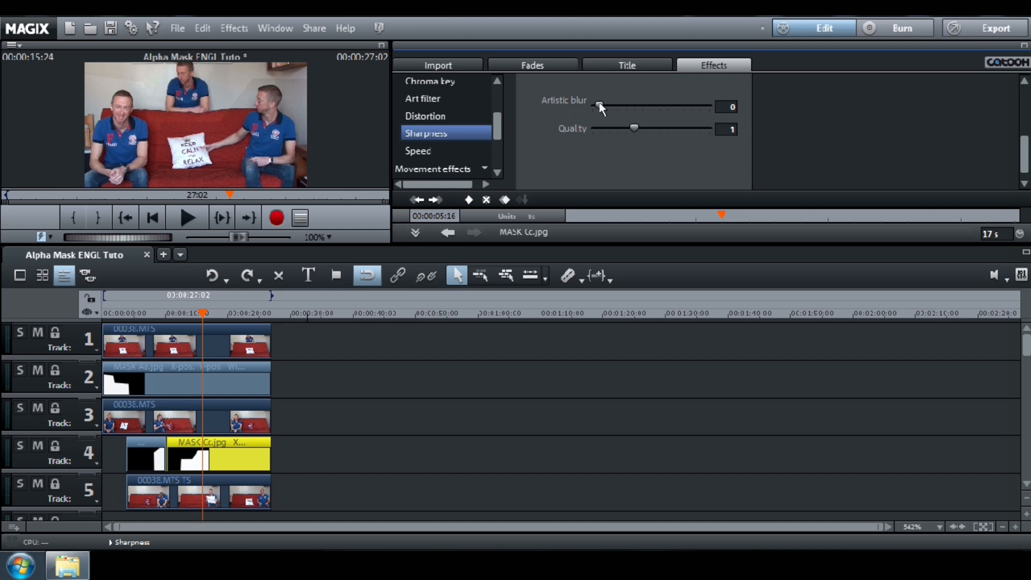
drag(598, 107, 612, 106)
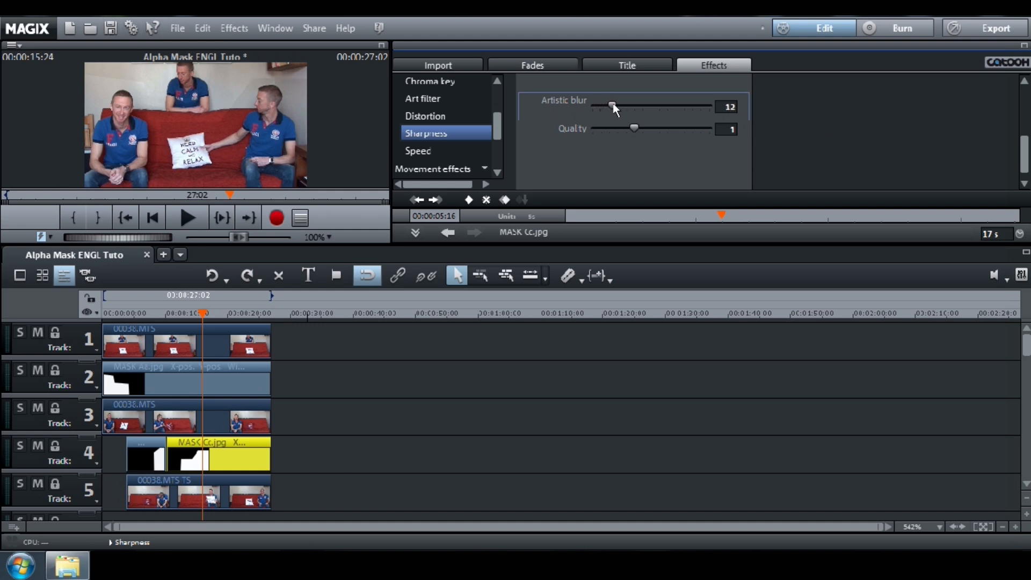
drag(610, 106, 619, 107)
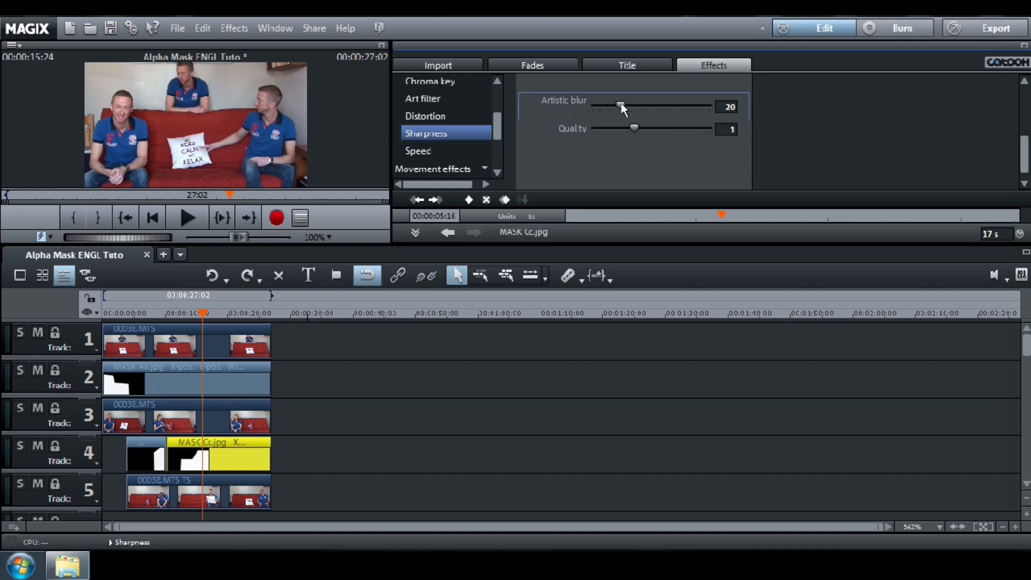
drag(618, 105, 629, 106)
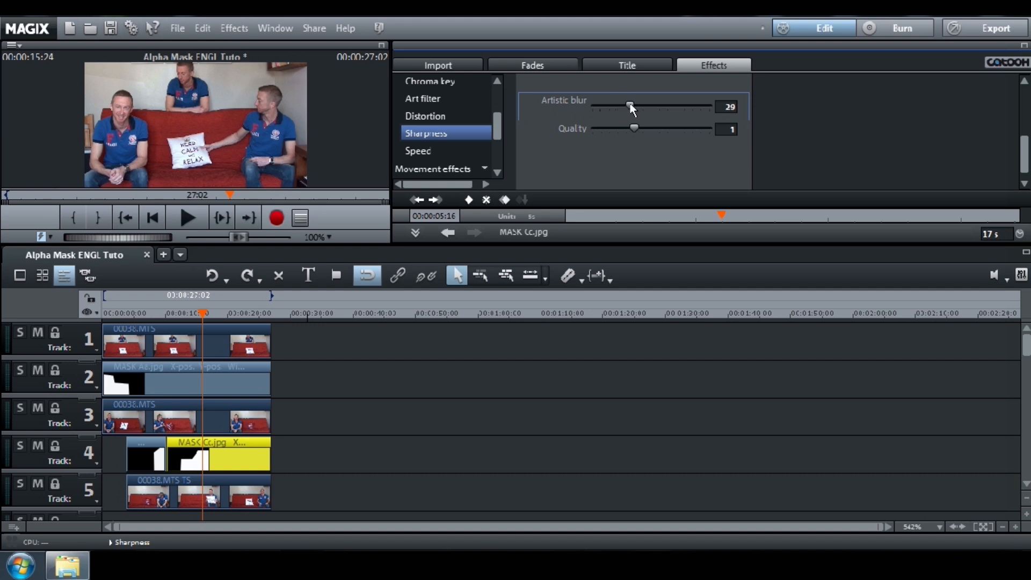
drag(630, 106, 634, 106)
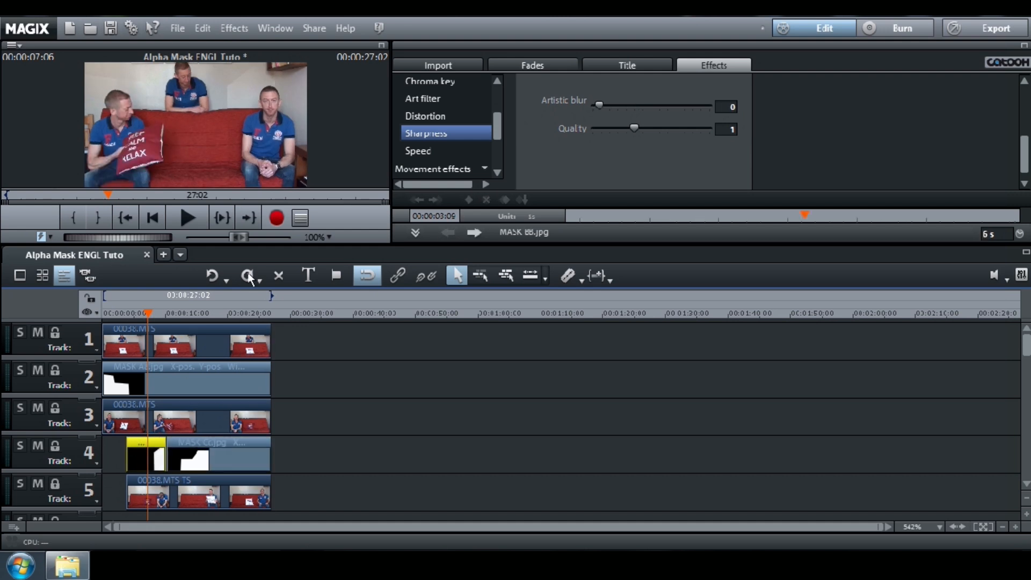
mouse_move(601, 109)
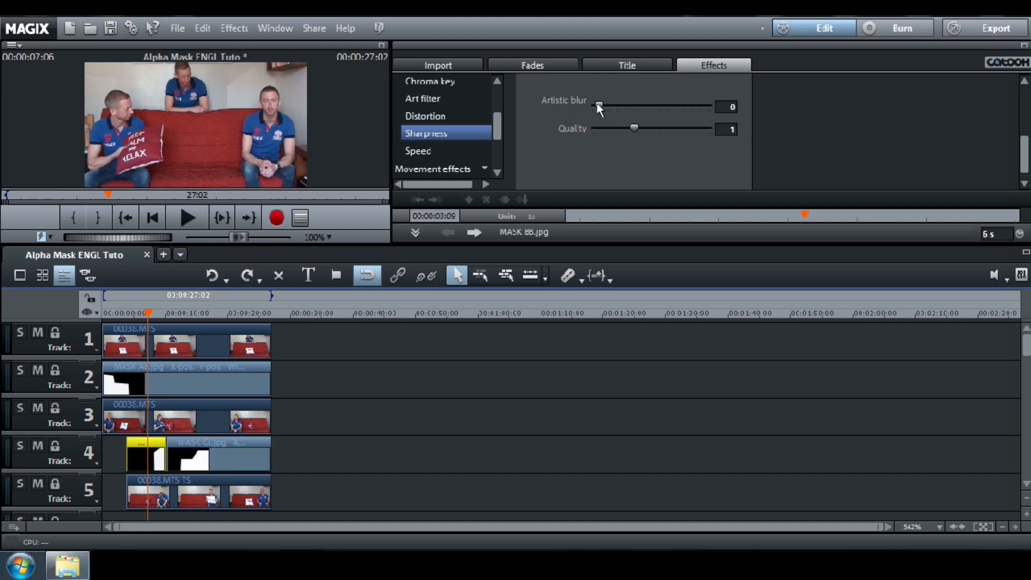
Set Artistic blur to 35 on MASK BB.jpg and 30 on MASK Aa.jpg.
drag(597, 107, 623, 106)
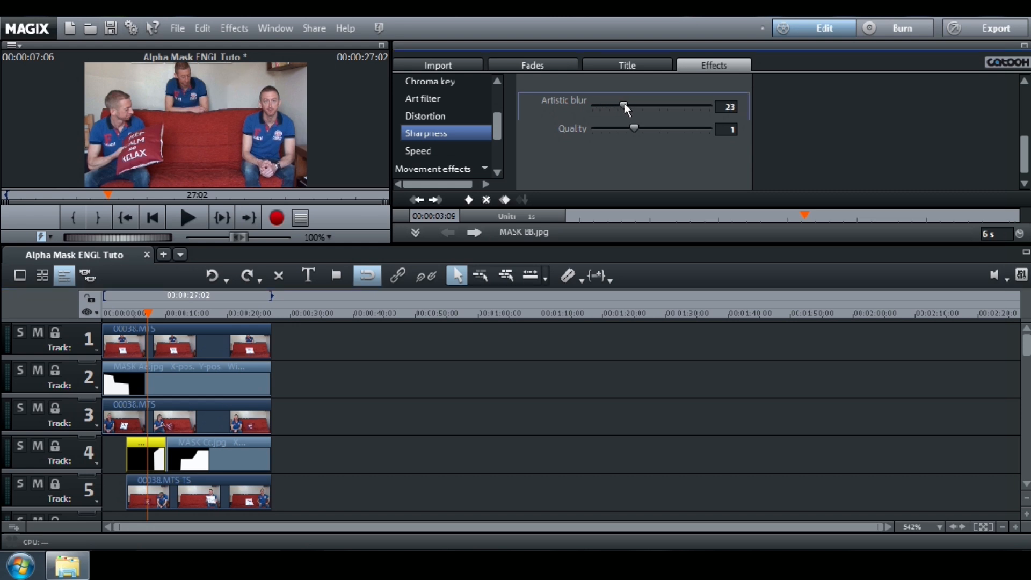
drag(623, 106, 636, 107)
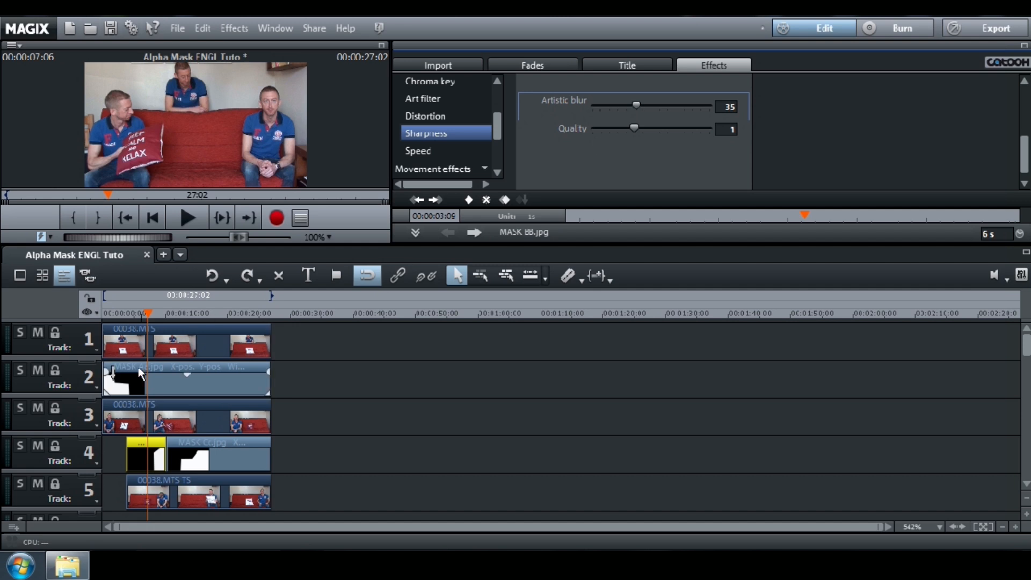
drag(635, 105, 598, 105)
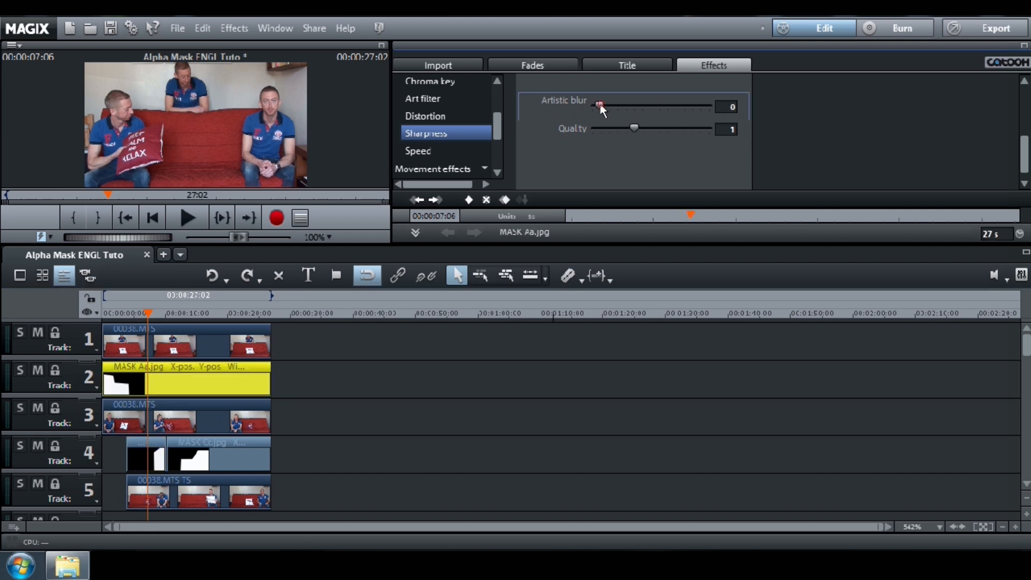
drag(598, 106, 626, 107)
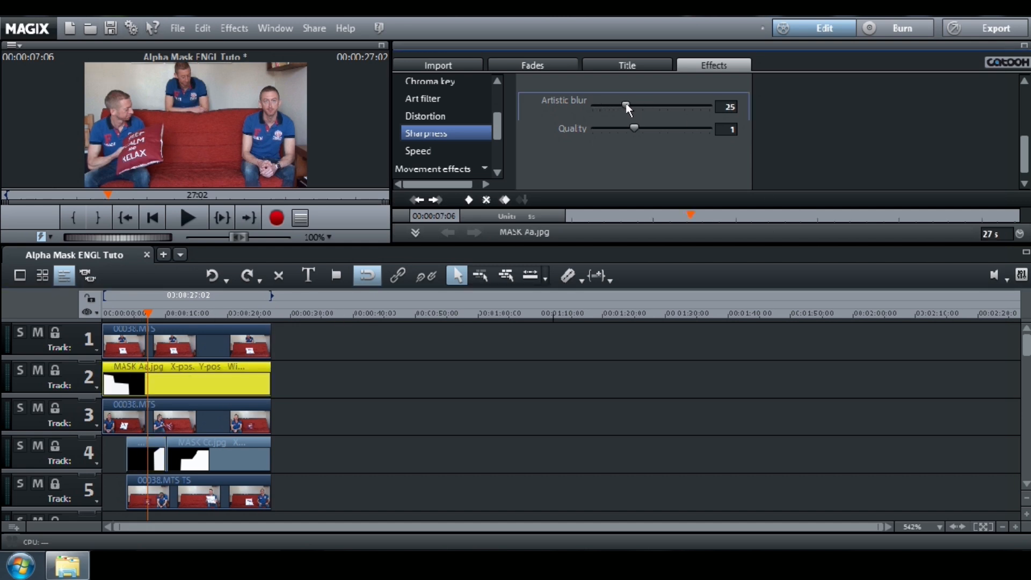
drag(625, 107, 636, 106)
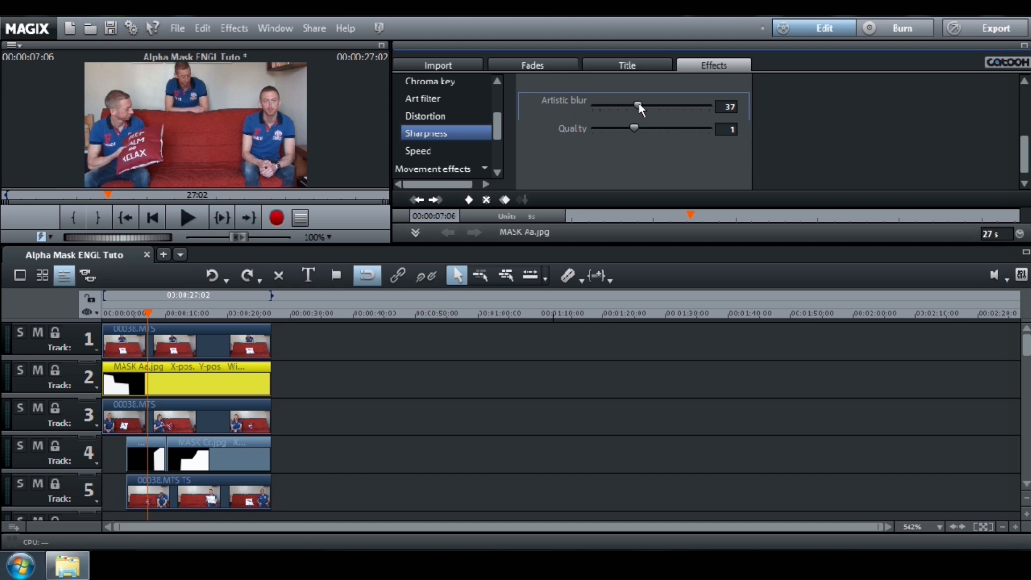
drag(638, 107, 632, 106)
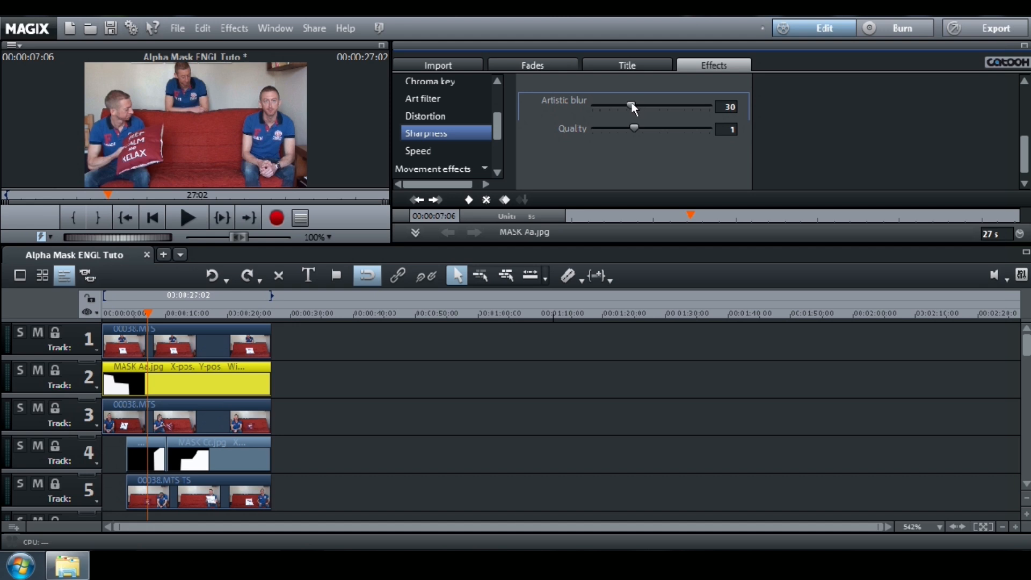
click(132, 314)
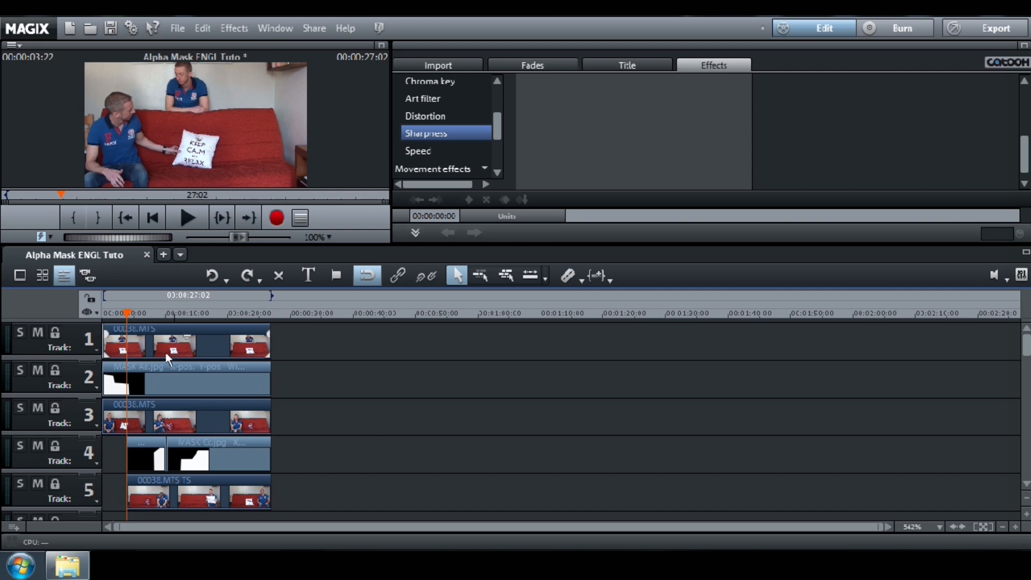
Select the track 1 00038.MTS clip to view its Sharpness settings, artistic blur 0.
click(172, 342)
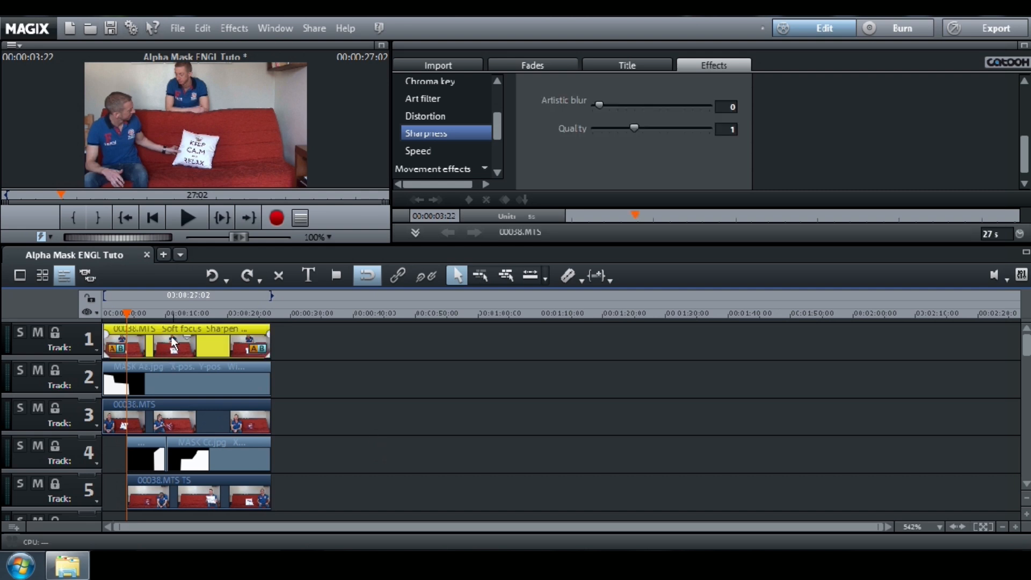